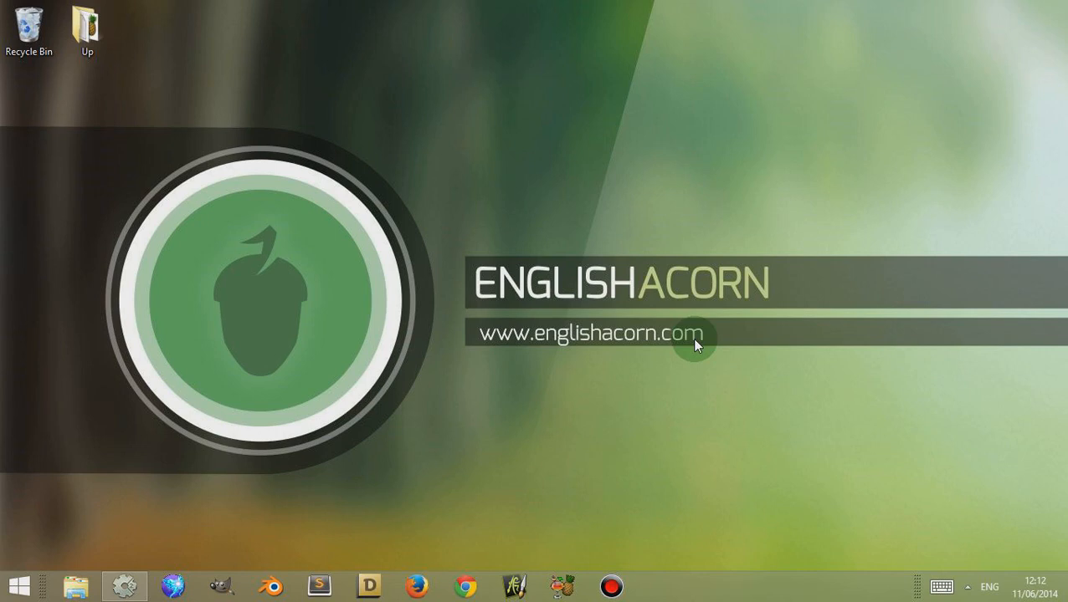
pyautogui.moveTo(665, 354)
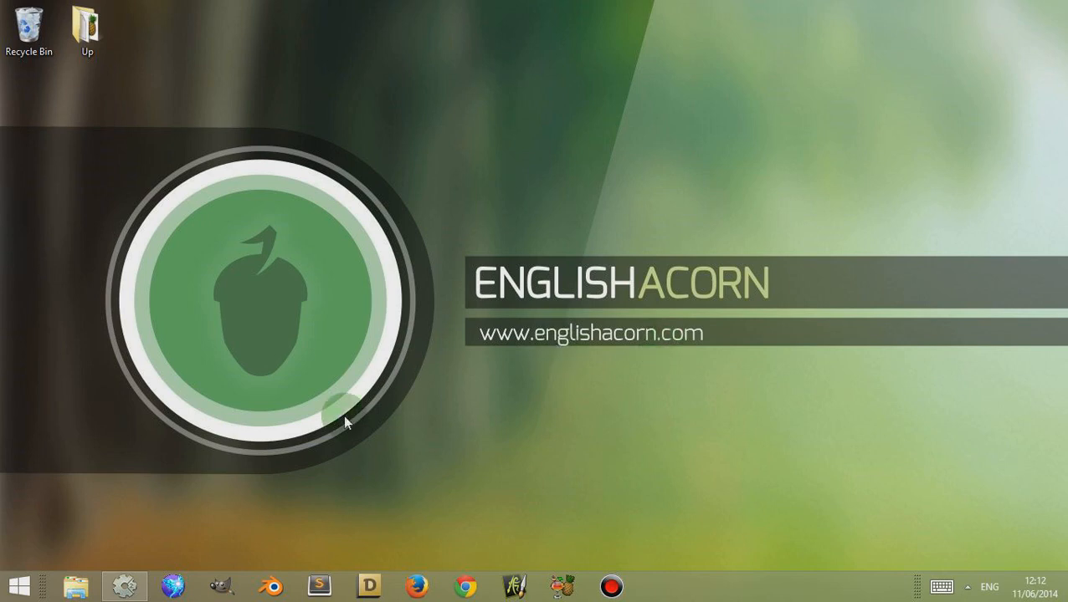
# Launch Construct 2 from the taskbar so its Start page appears
pyautogui.click(123, 585)
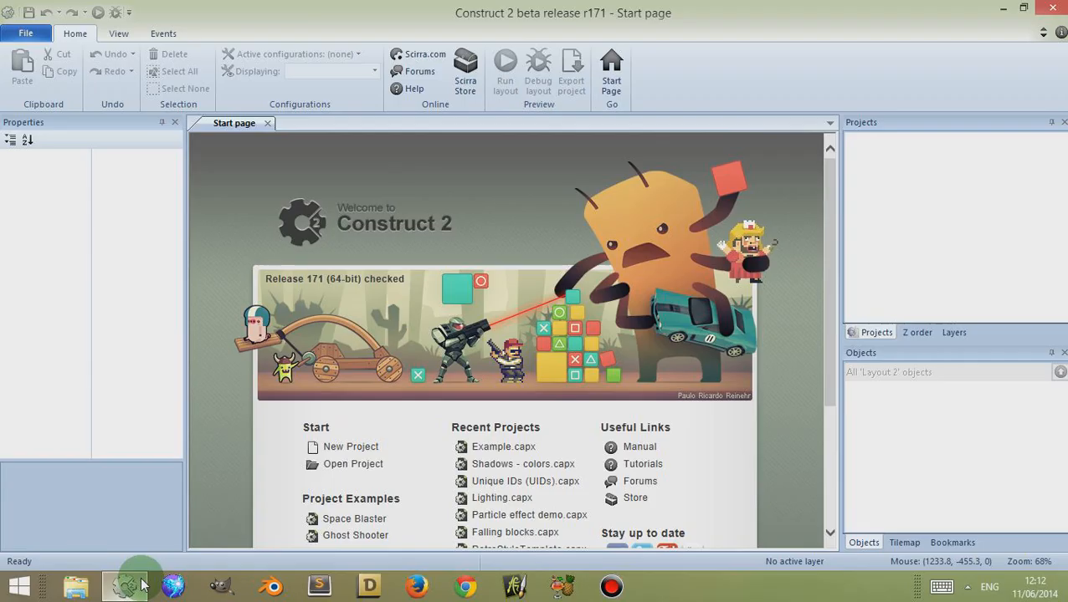
pyautogui.moveTo(273, 400)
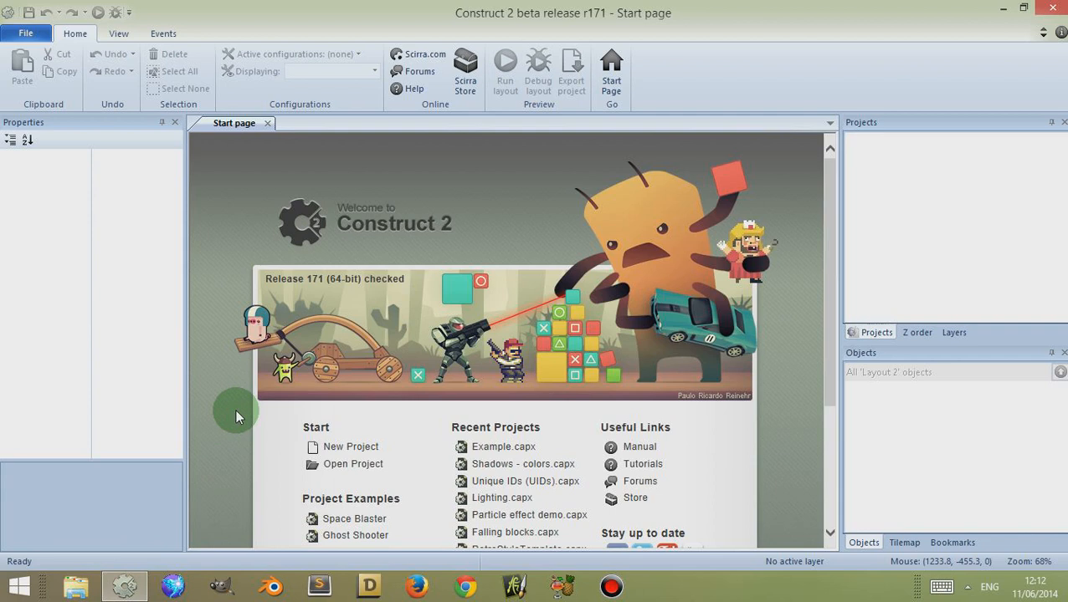
pyautogui.moveTo(259, 125)
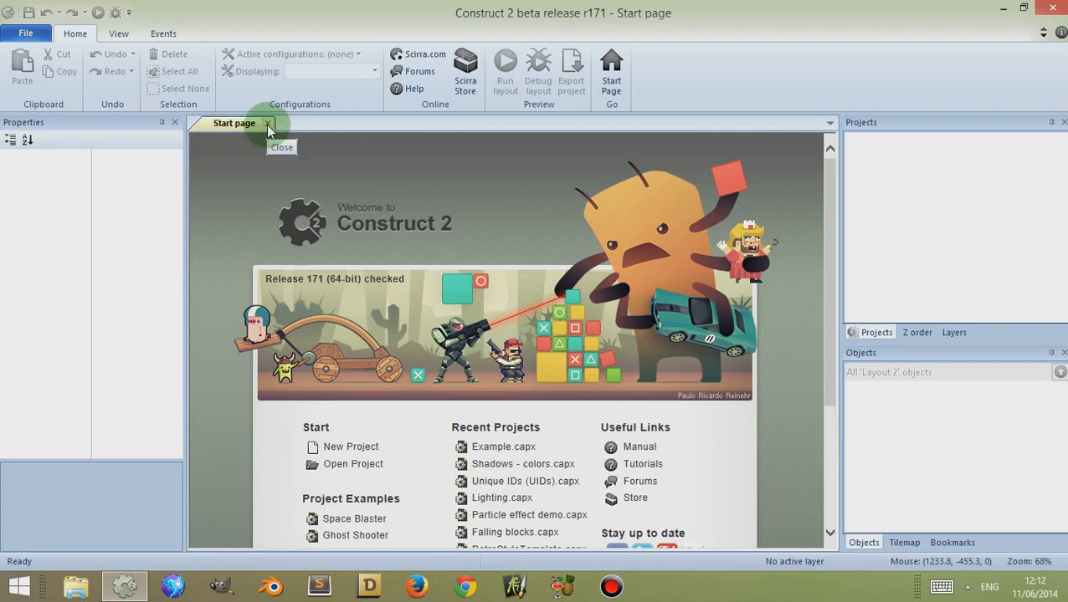
# Close the Start page and create a New empty project with Layout 1 and Event sheet 1
pyautogui.click(25, 33)
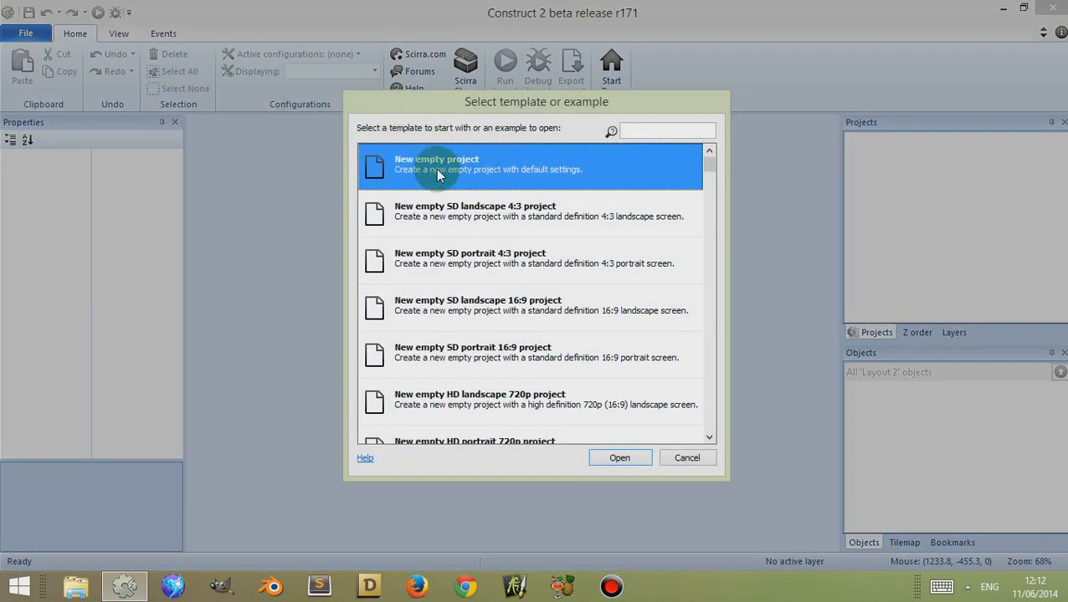
pyautogui.click(619, 459)
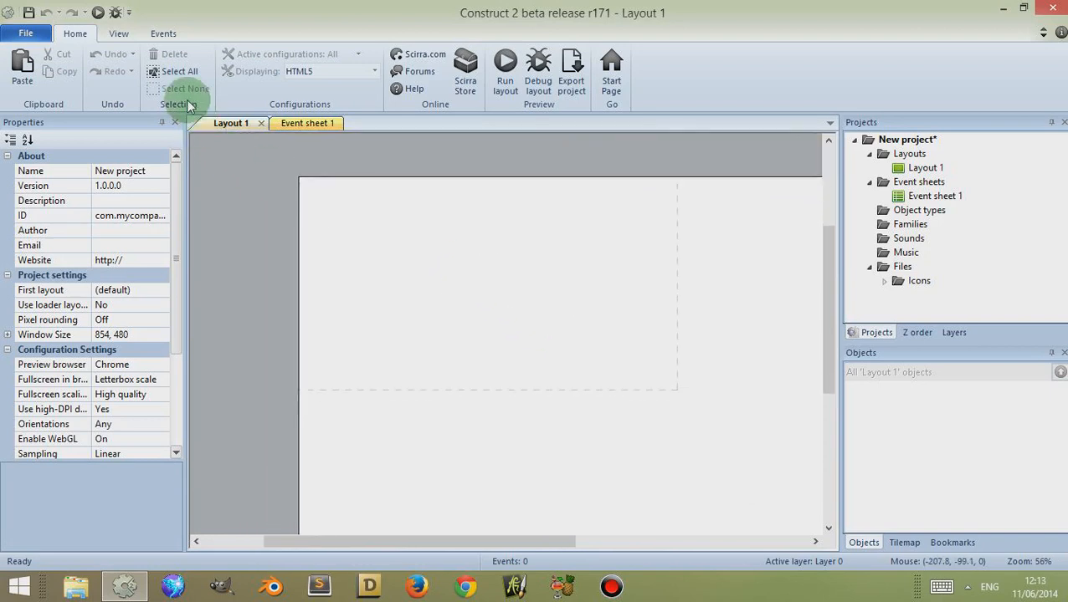
# Show the Tilemap Bar from View, float it briefly, then dock it beside Objects and Bookmarks
pyautogui.click(118, 34)
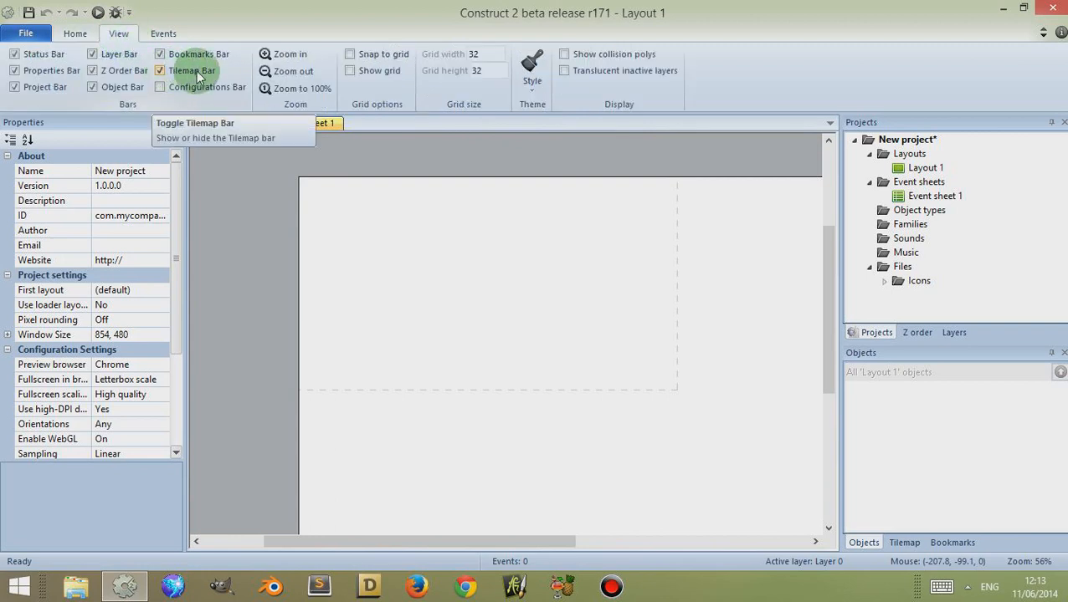
pyautogui.click(159, 70)
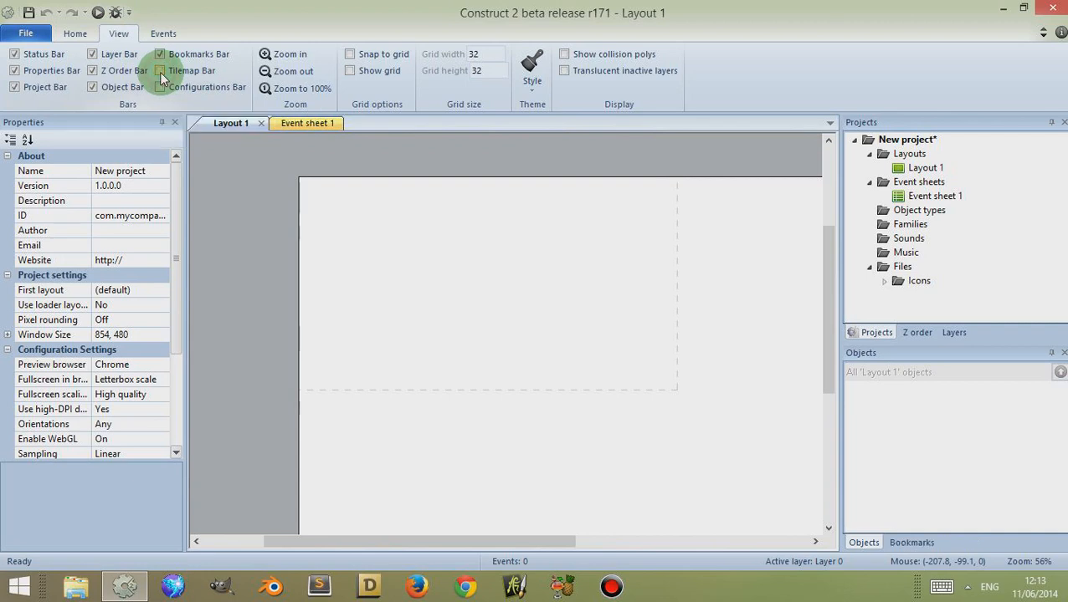
pyautogui.click(161, 71)
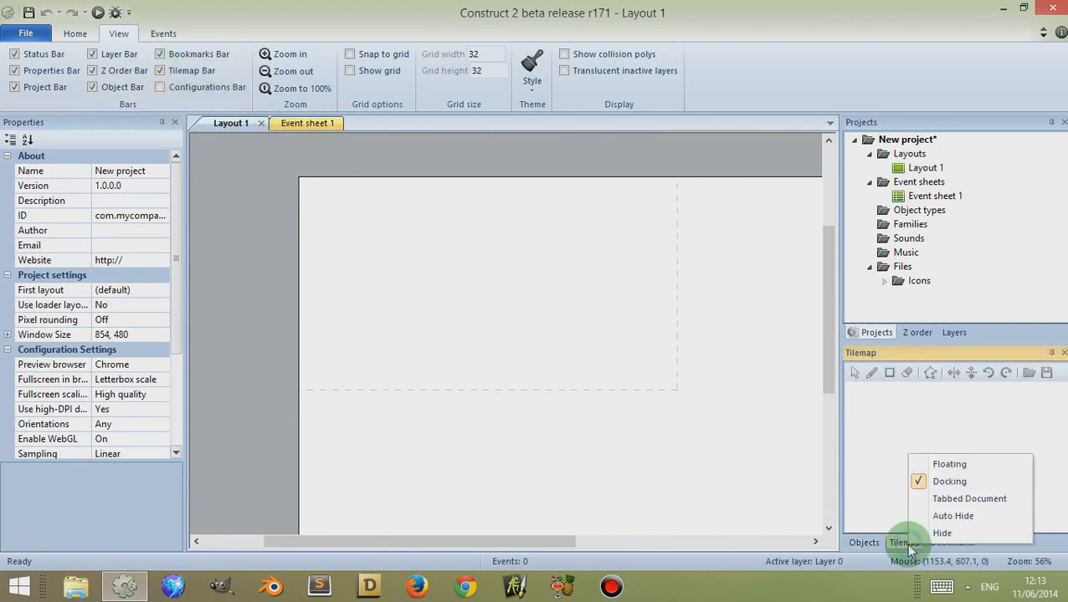
pyautogui.click(949, 464)
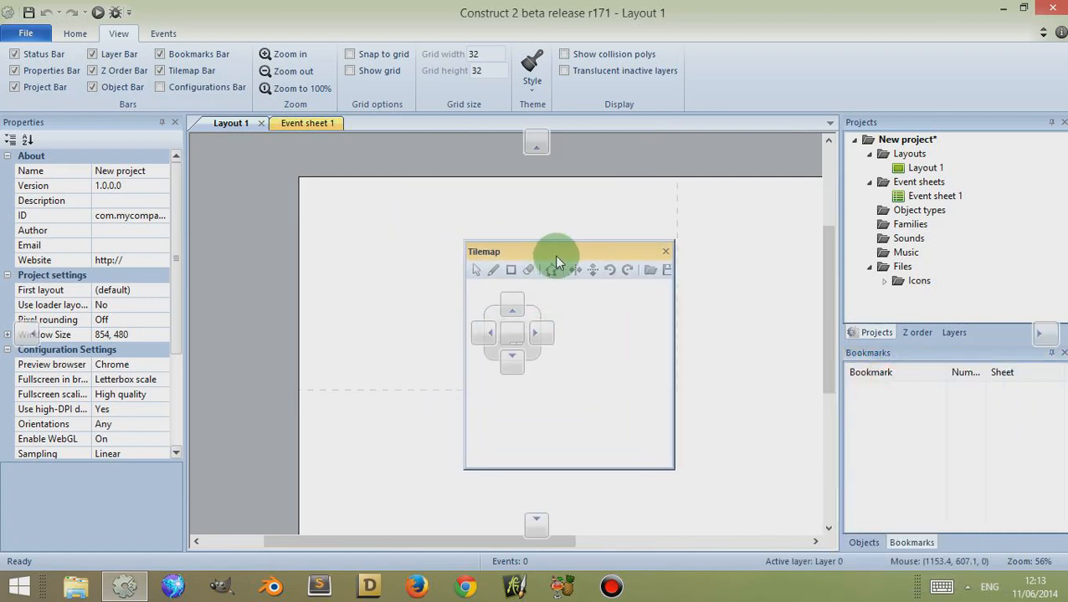
pyautogui.moveTo(555, 251); pyautogui.dragTo(800, 315)
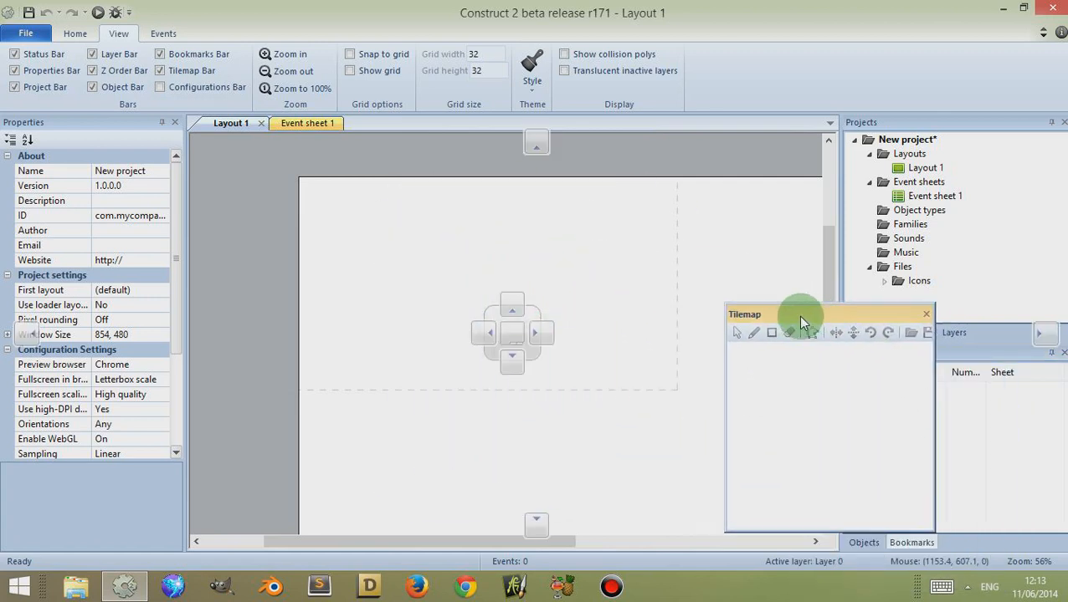
pyautogui.moveTo(800, 315); pyautogui.dragTo(522, 229)
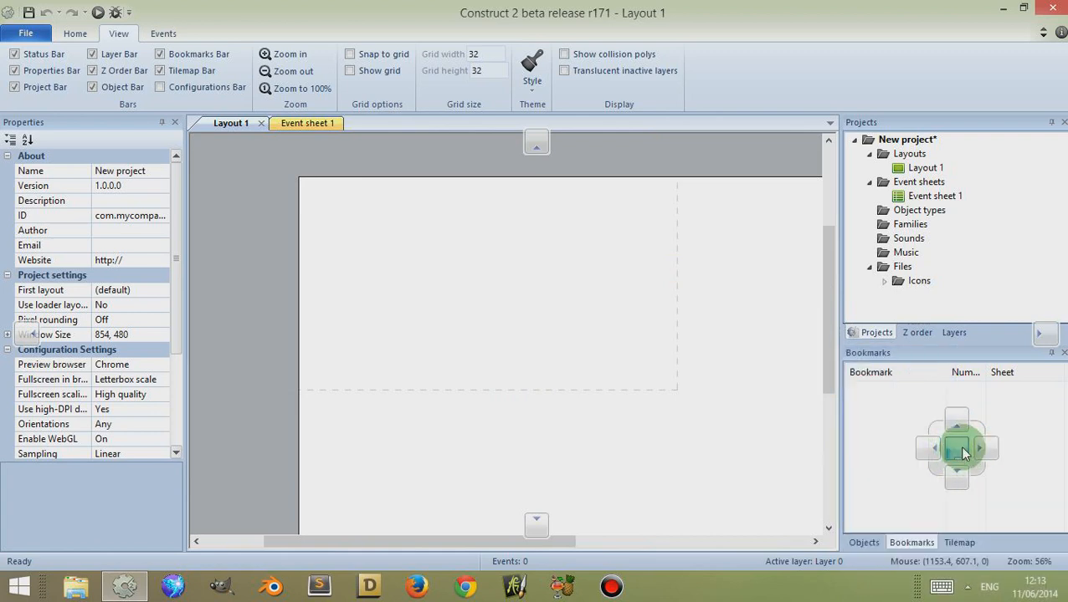
pyautogui.moveTo(957, 451)
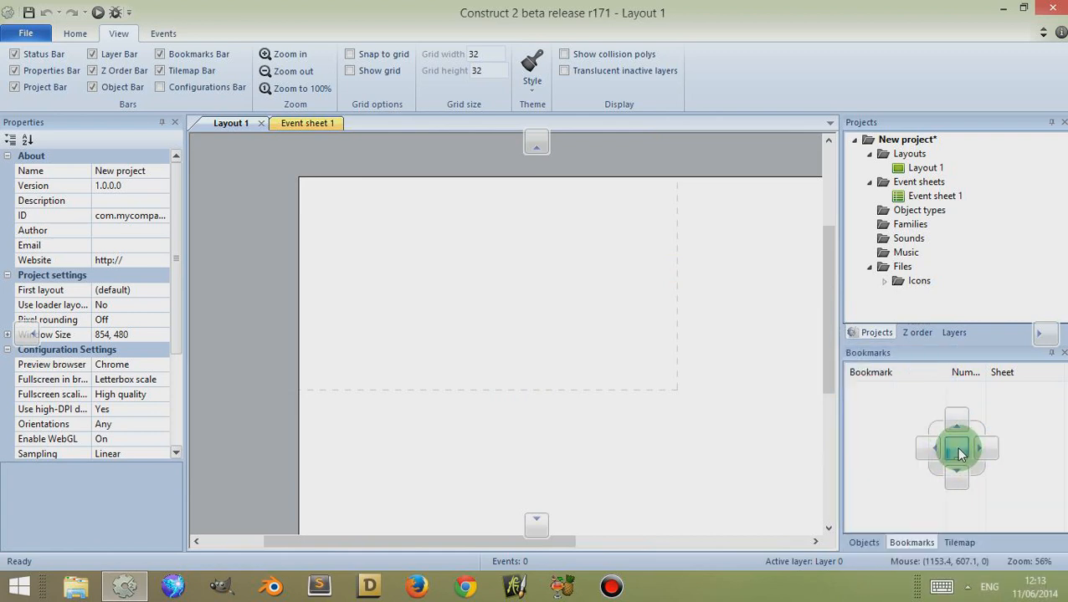
pyautogui.click(959, 542)
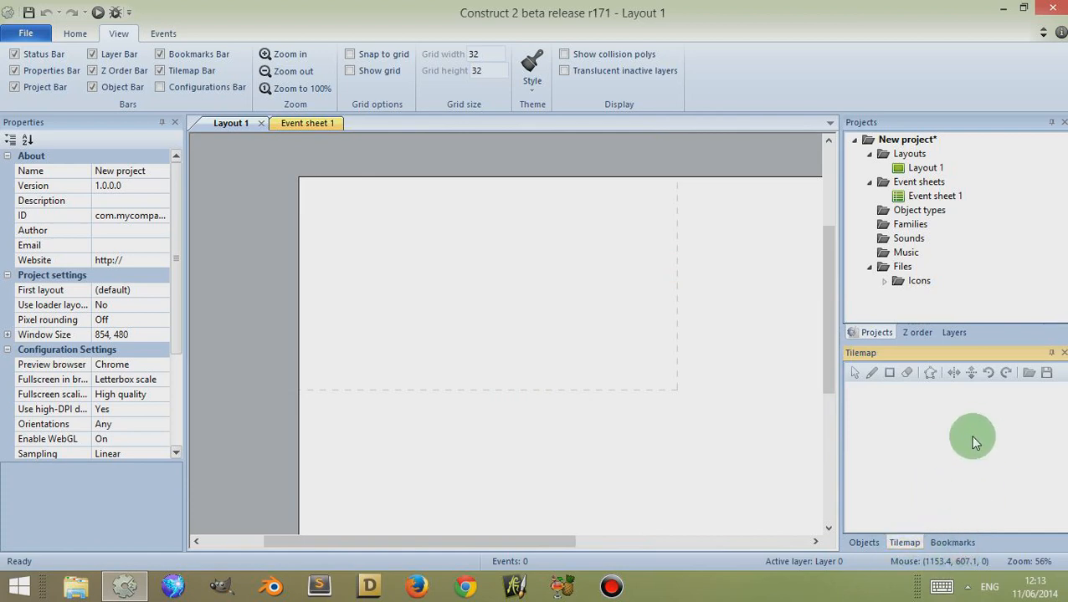
pyautogui.moveTo(939, 512)
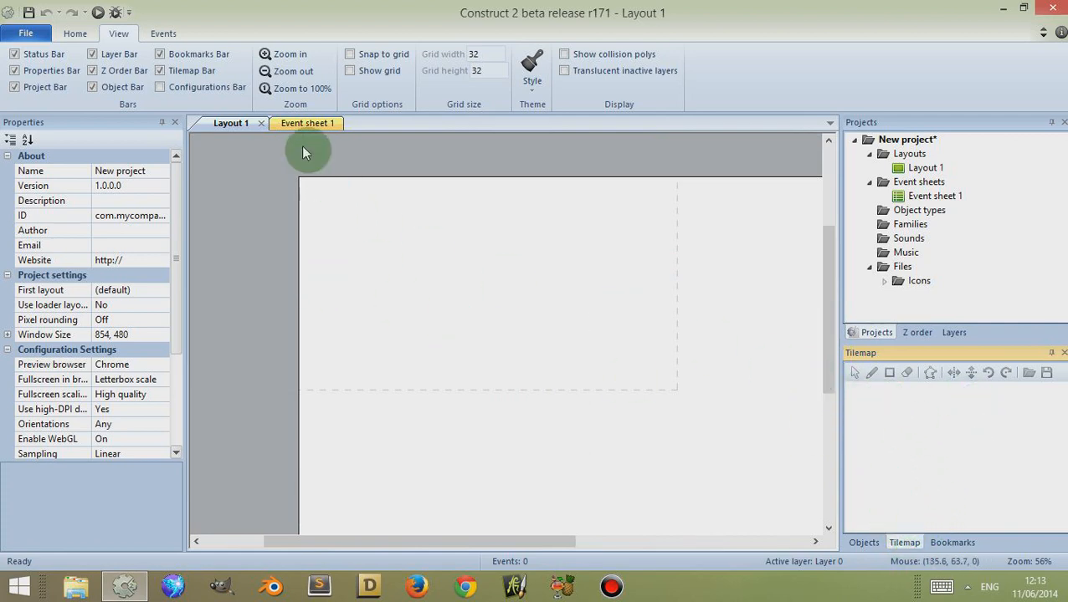
pyautogui.moveTo(912, 462)
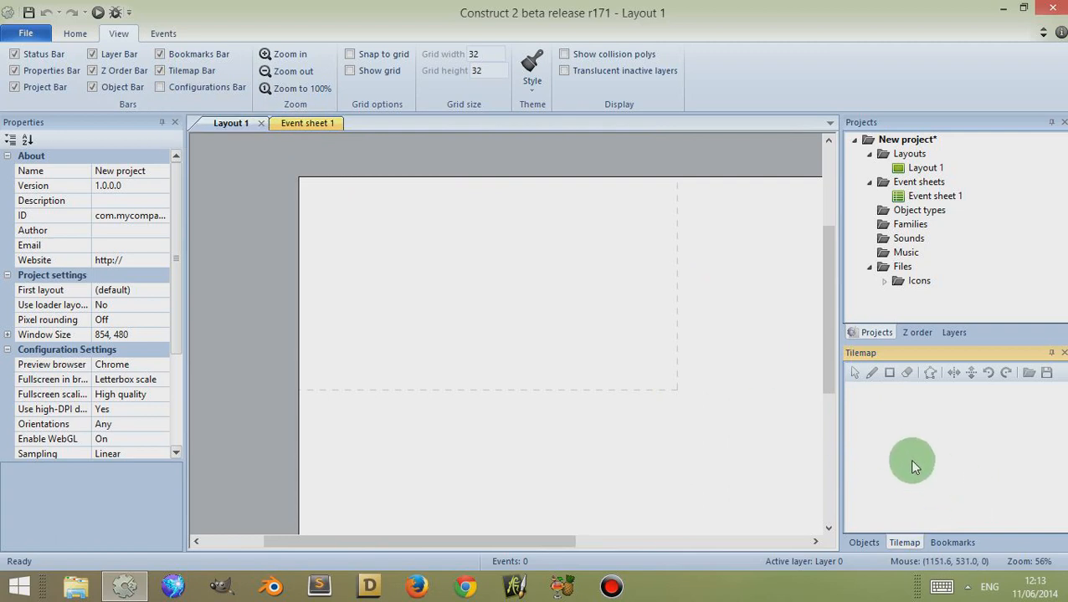
pyautogui.moveTo(795, 393)
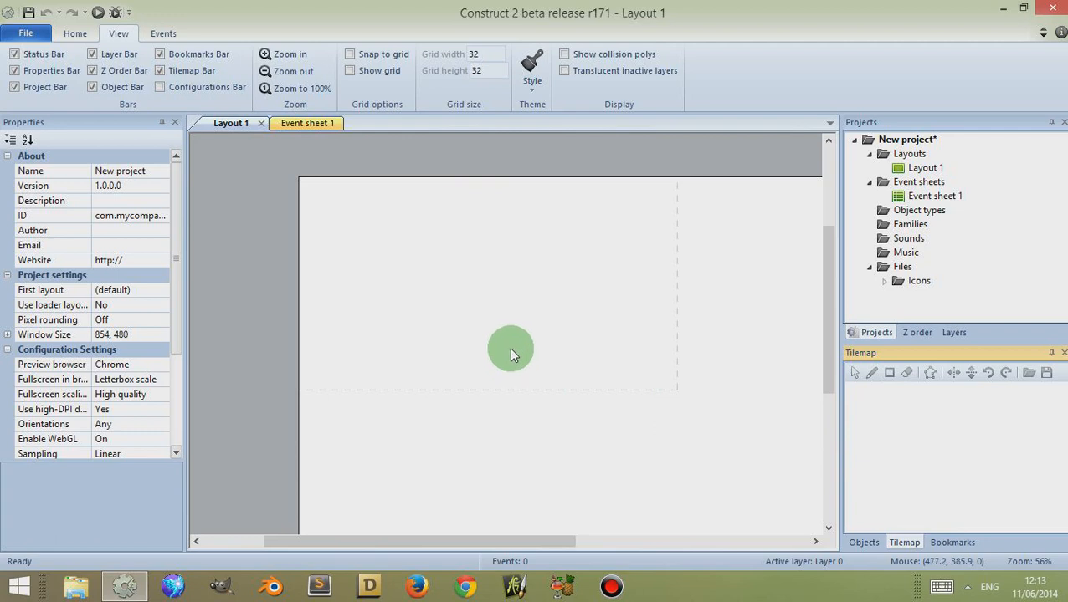
pyautogui.moveTo(511, 350); pyautogui.dragTo(585, 354)
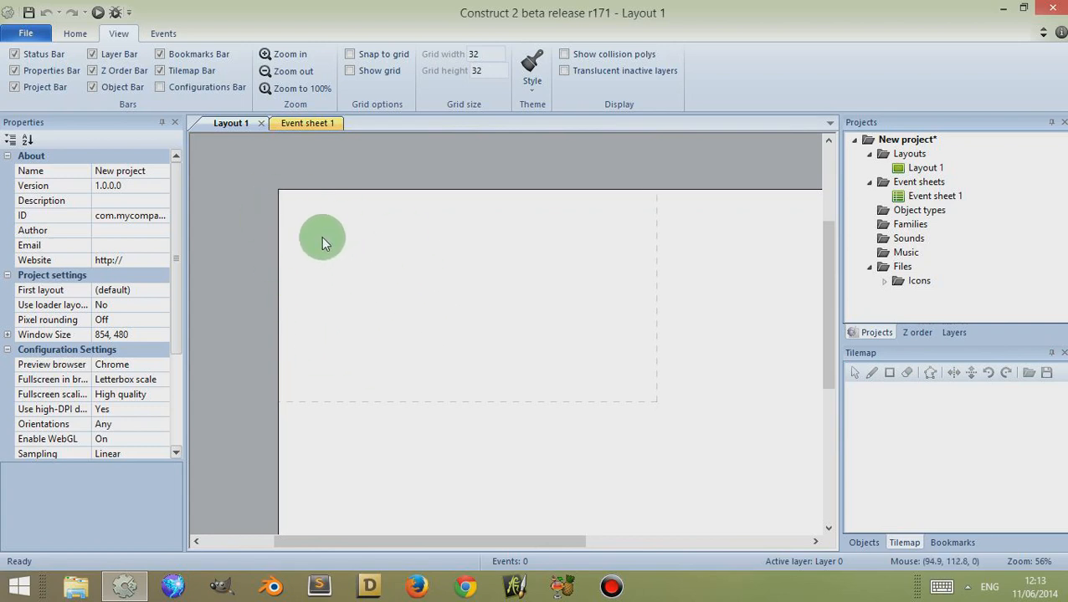
# Insert a new Tilemap object into the layout from the General object types
pyautogui.rightClick(321, 237)
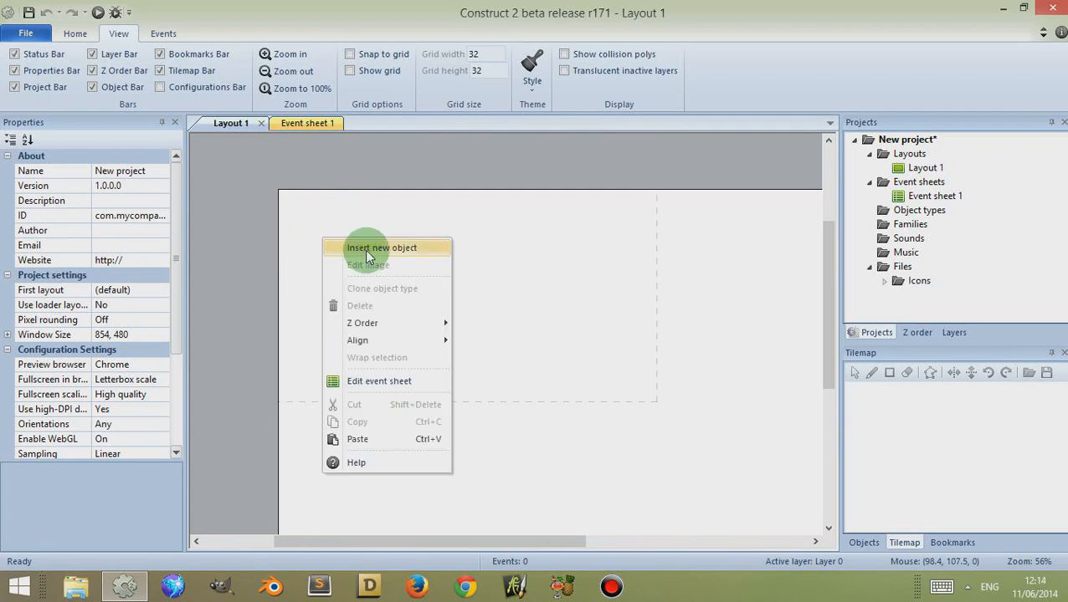
pyautogui.click(381, 248)
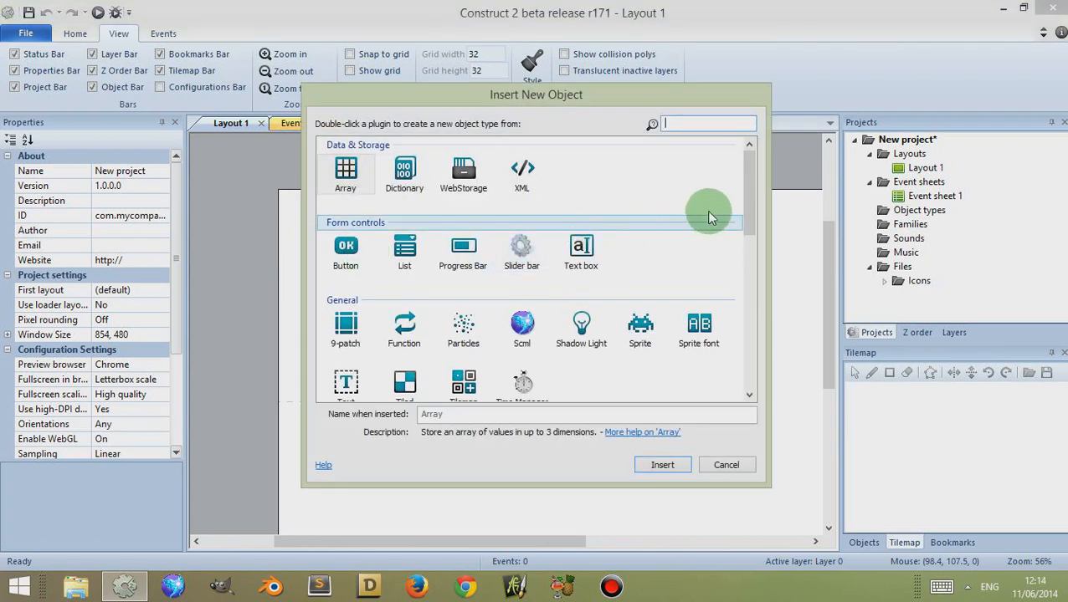
pyautogui.scroll(-3)
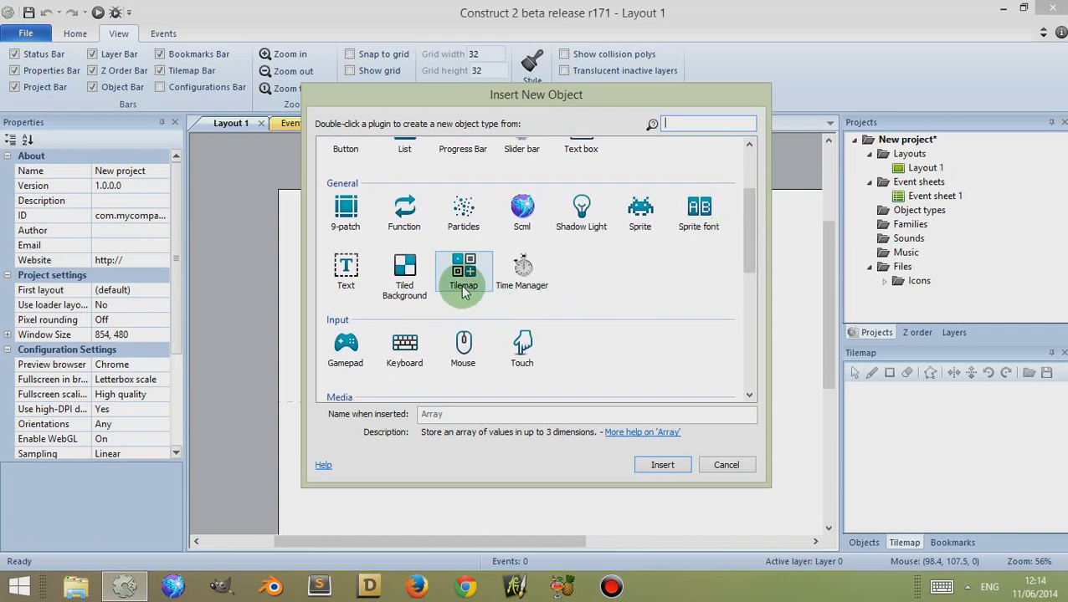
pyautogui.click(461, 271)
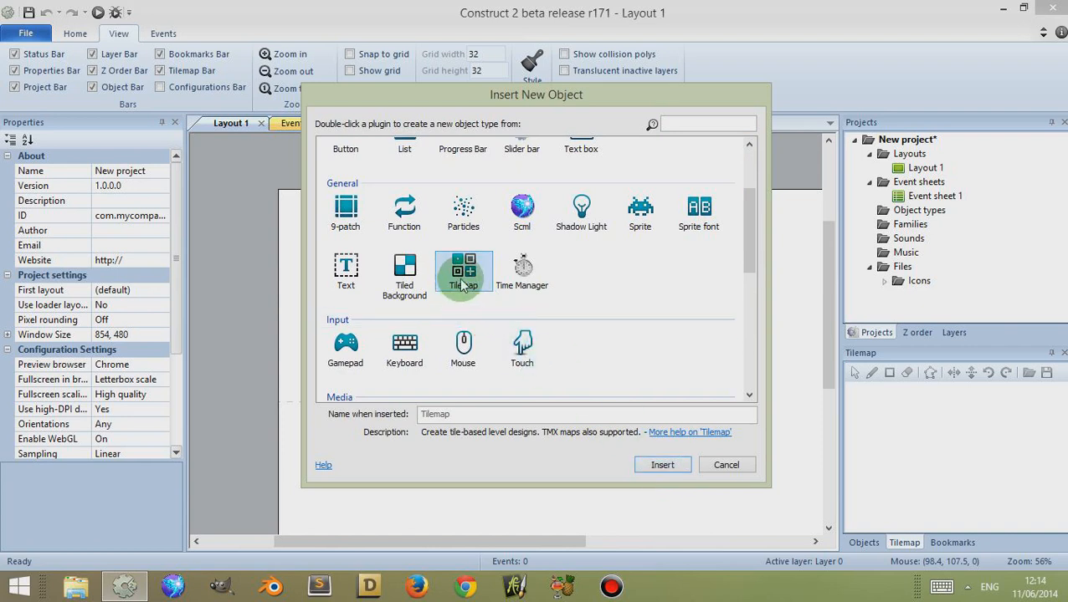
pyautogui.doubleClick(462, 267)
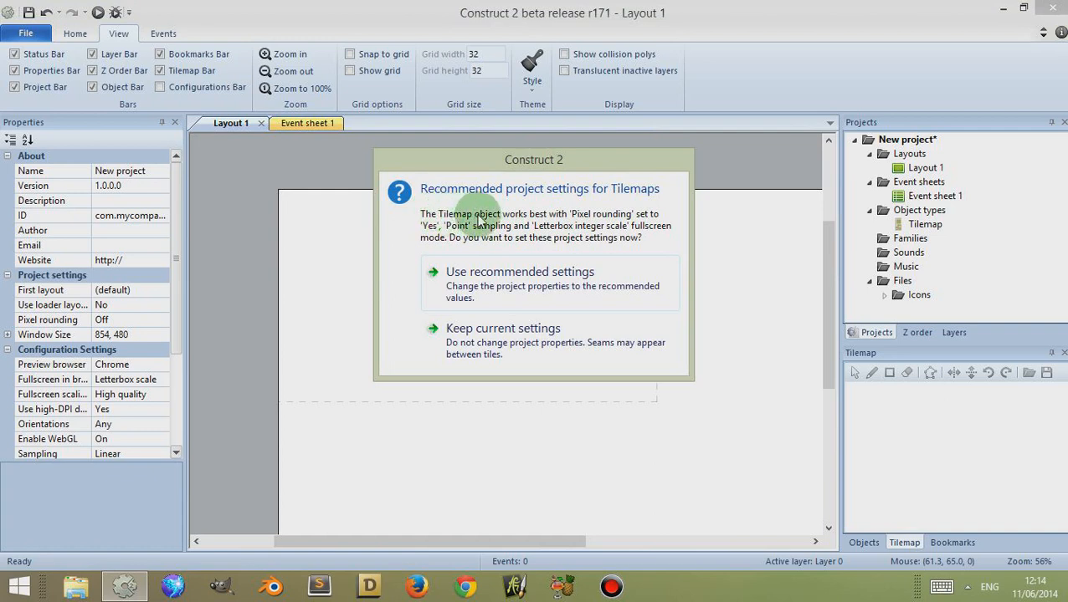
pyautogui.moveTo(561, 219)
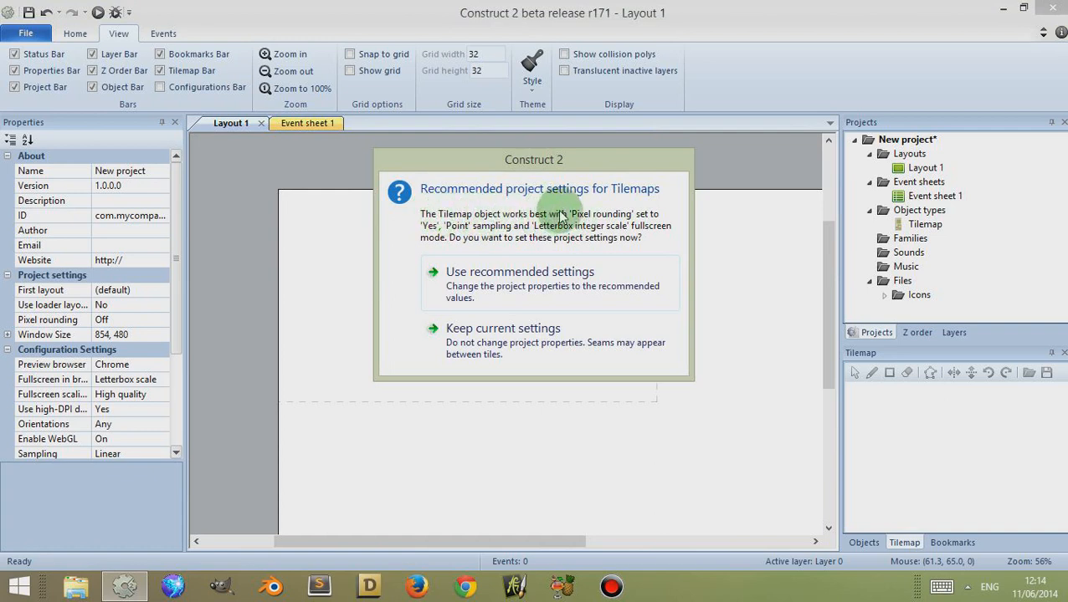
pyautogui.moveTo(448, 251)
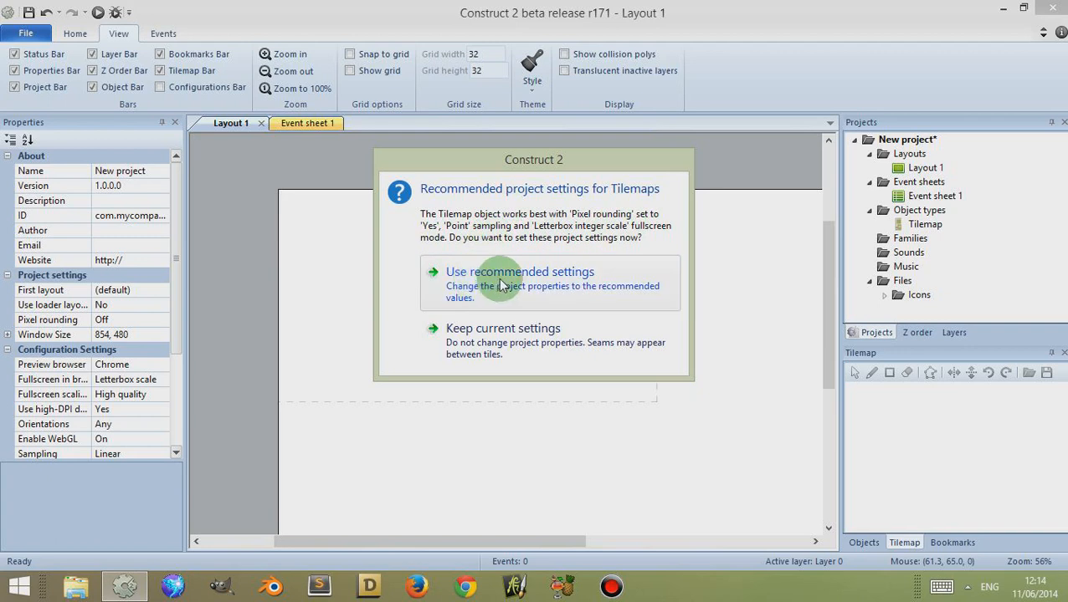
# Accept the recommended tilemap settings: pixel rounding on, point sampling, letterbox integer scale
pyautogui.click(519, 271)
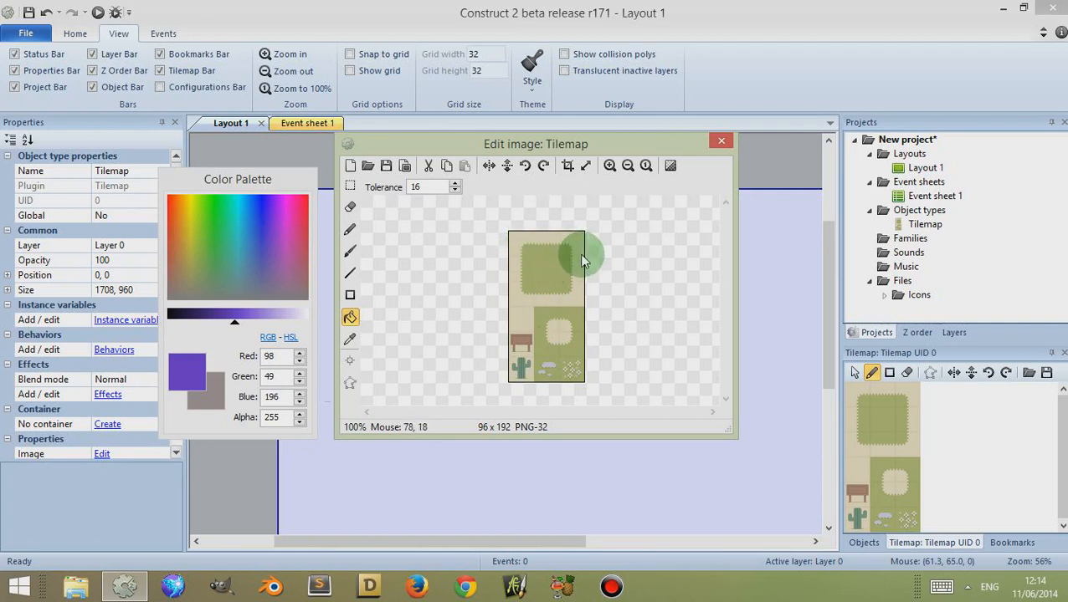
pyautogui.moveTo(572, 245)
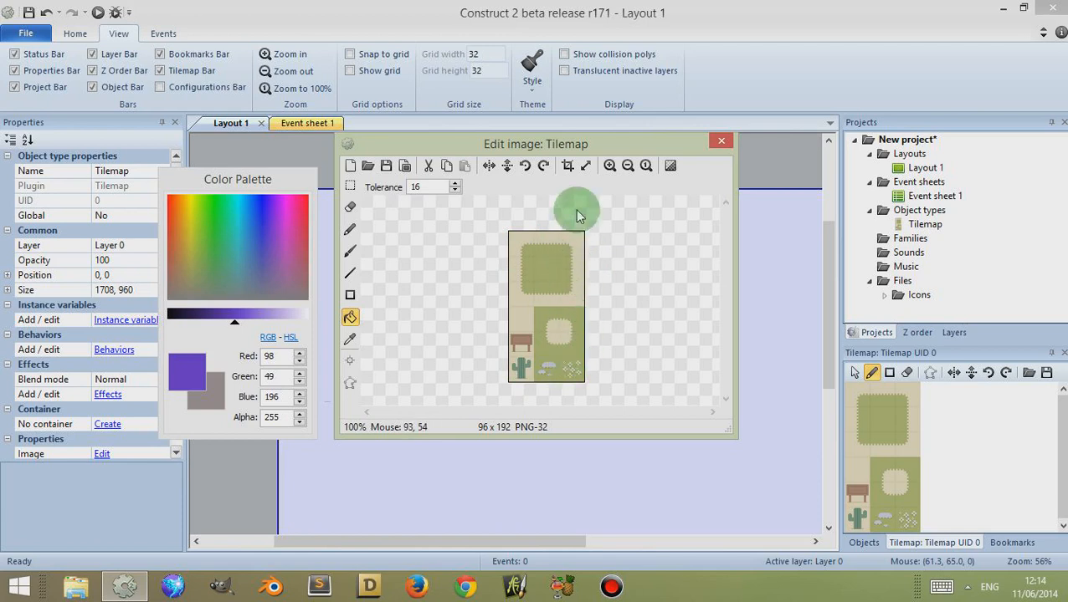
pyautogui.moveTo(629, 308)
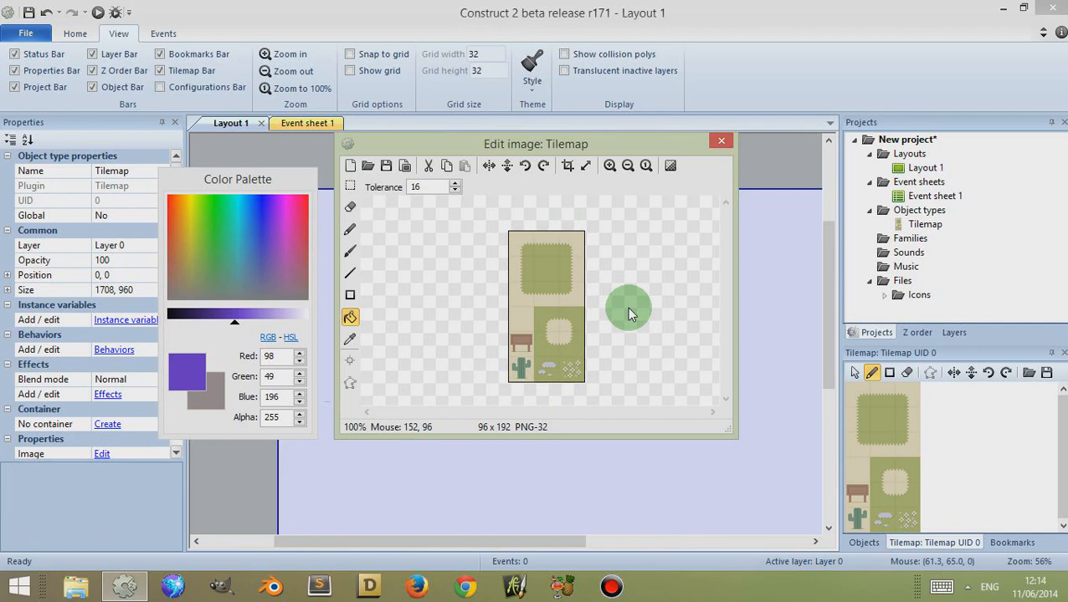
pyautogui.moveTo(506, 326)
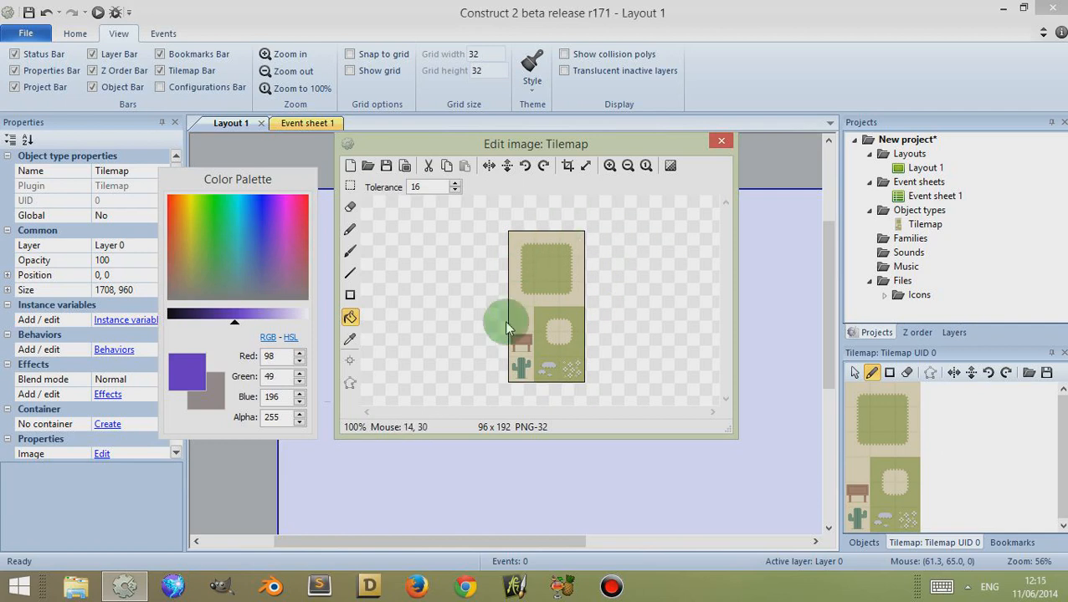
pyautogui.moveTo(526, 228)
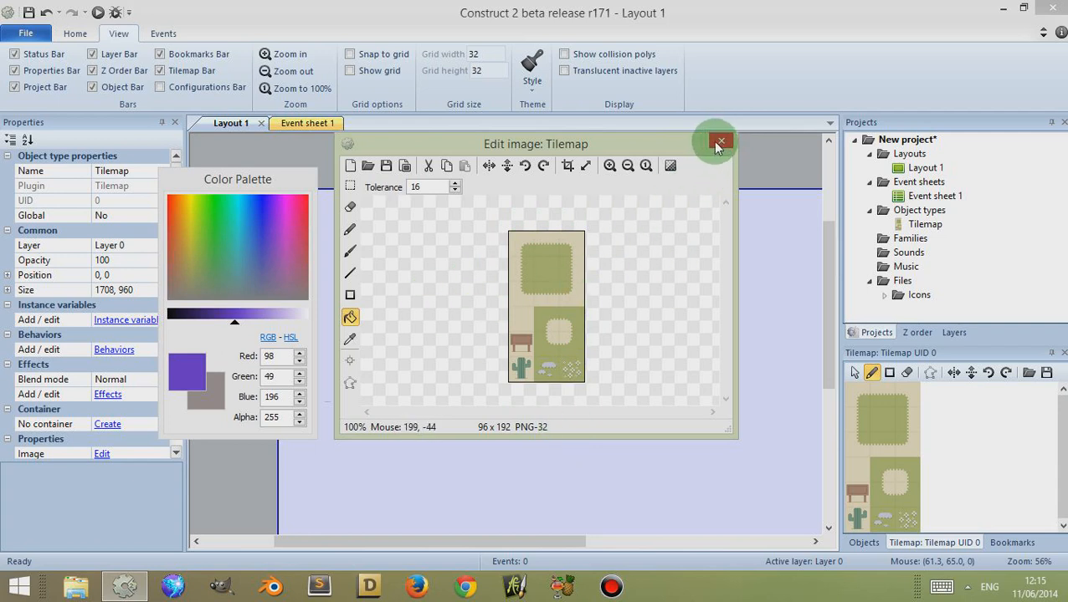
# Close the tileset image editor and reselect the empty Tilemap object on Layout 1
pyautogui.click(721, 141)
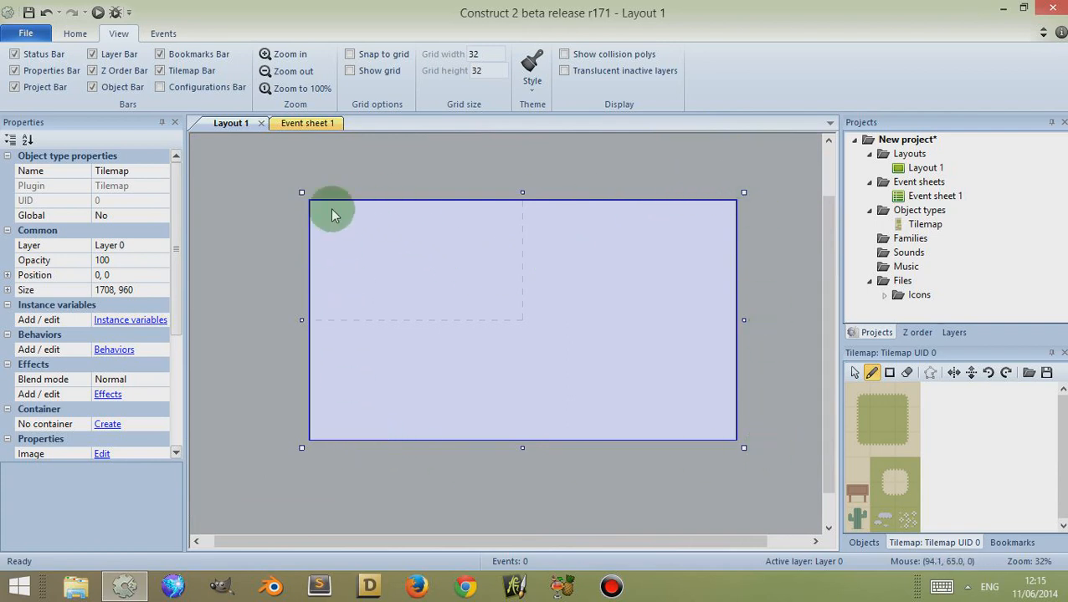
pyautogui.moveTo(744, 416)
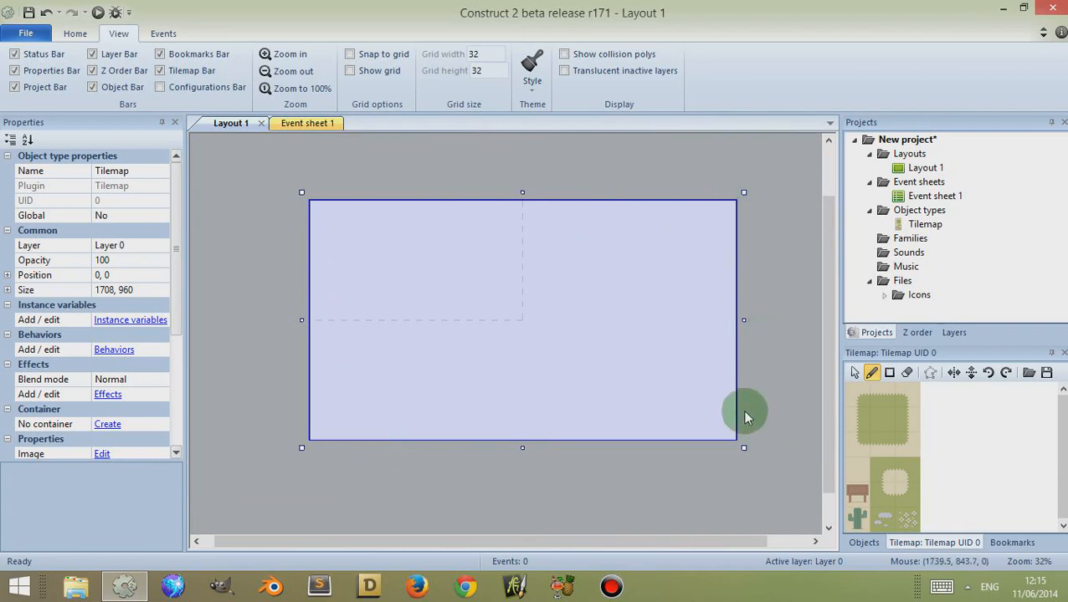
pyautogui.moveTo(622, 231)
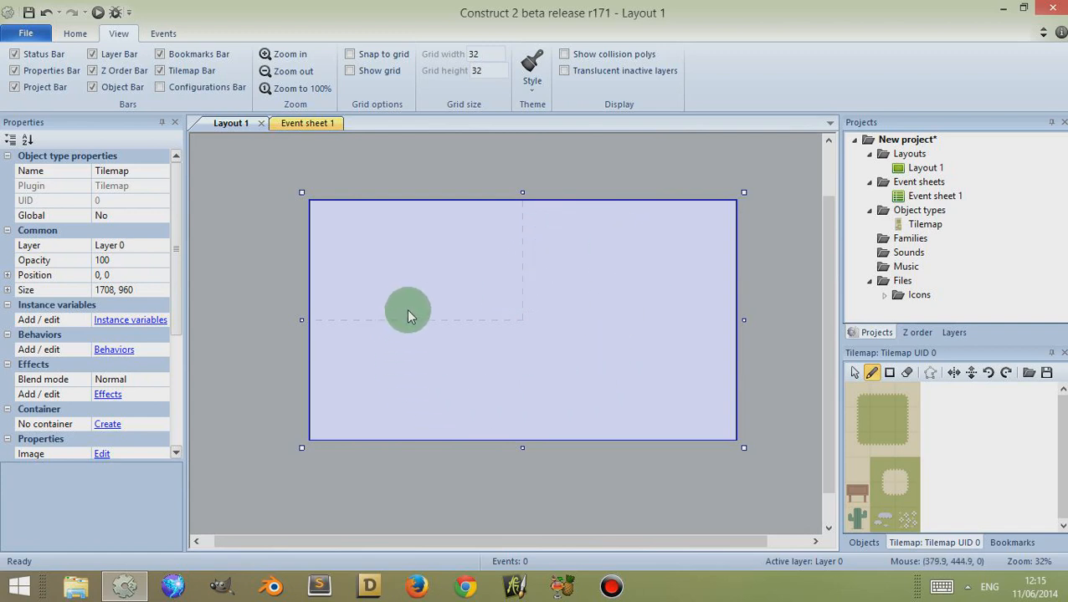
pyautogui.click(890, 373)
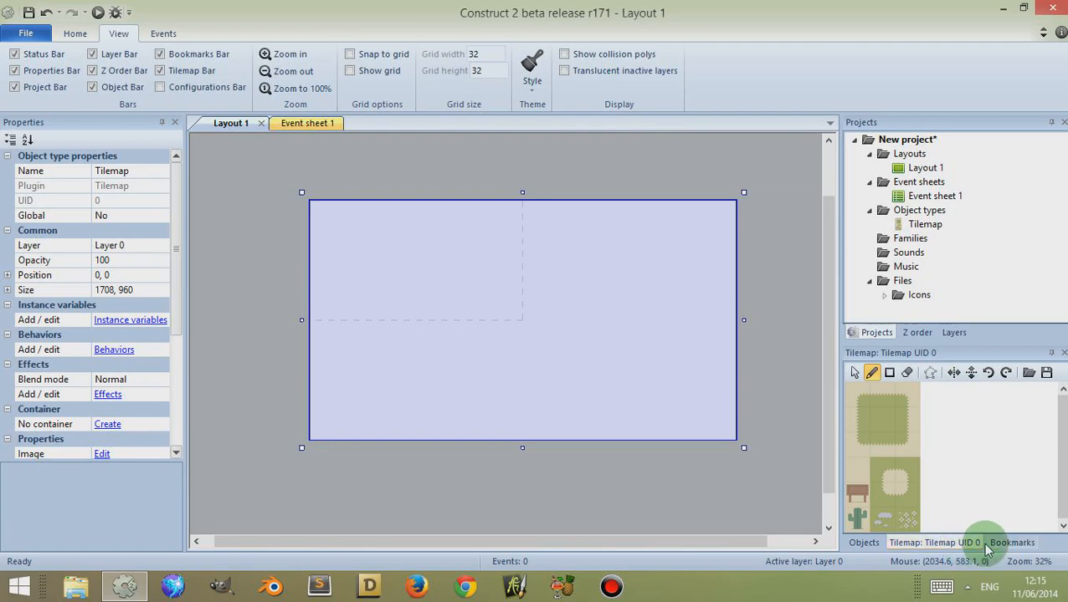
pyautogui.moveTo(929, 412)
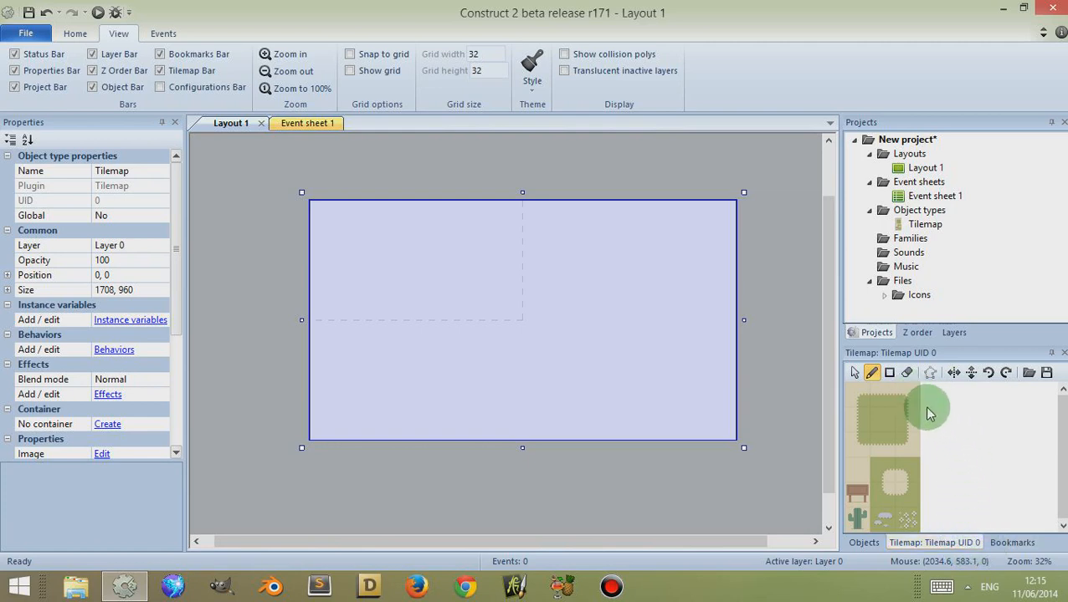
pyautogui.moveTo(923, 435)
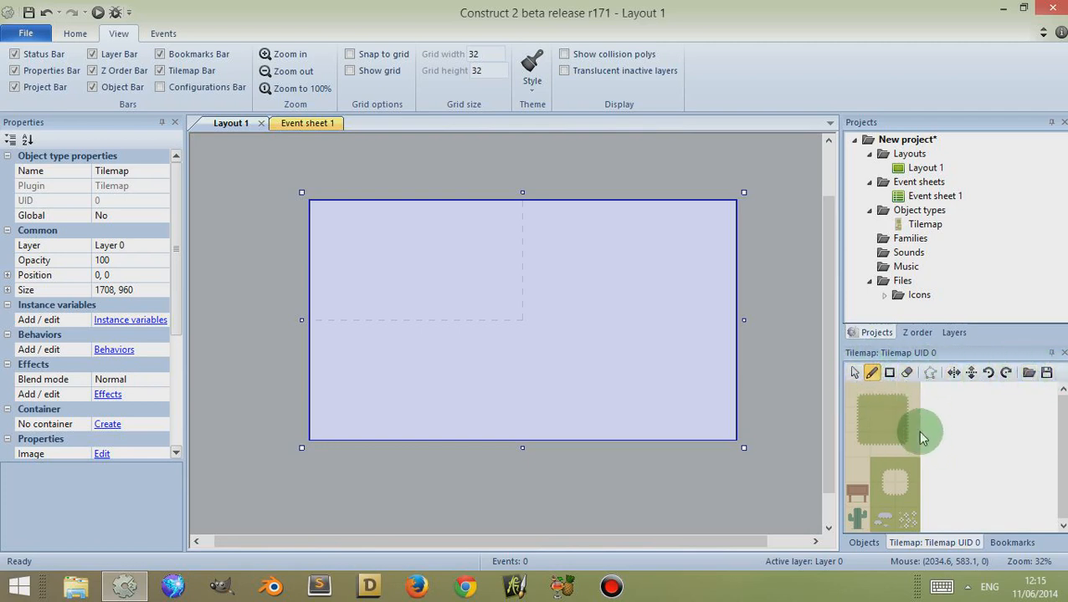
pyautogui.moveTo(856, 372)
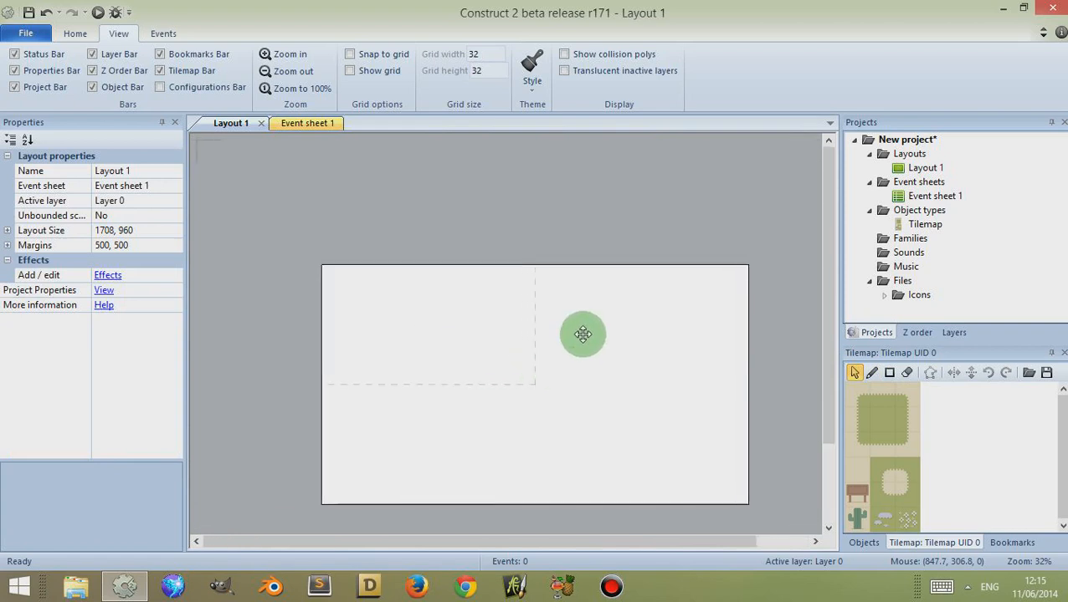
pyautogui.moveTo(583, 334); pyautogui.dragTo(640, 365)
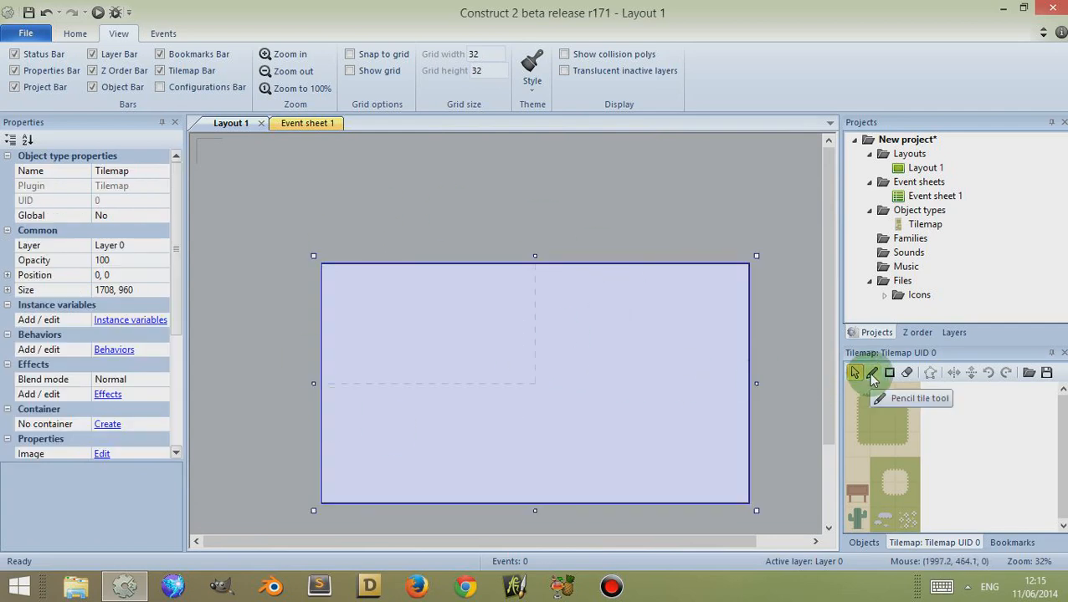
# Paint a scattered freehand scribble of the top-left tile across the tilemap
pyautogui.click(872, 374)
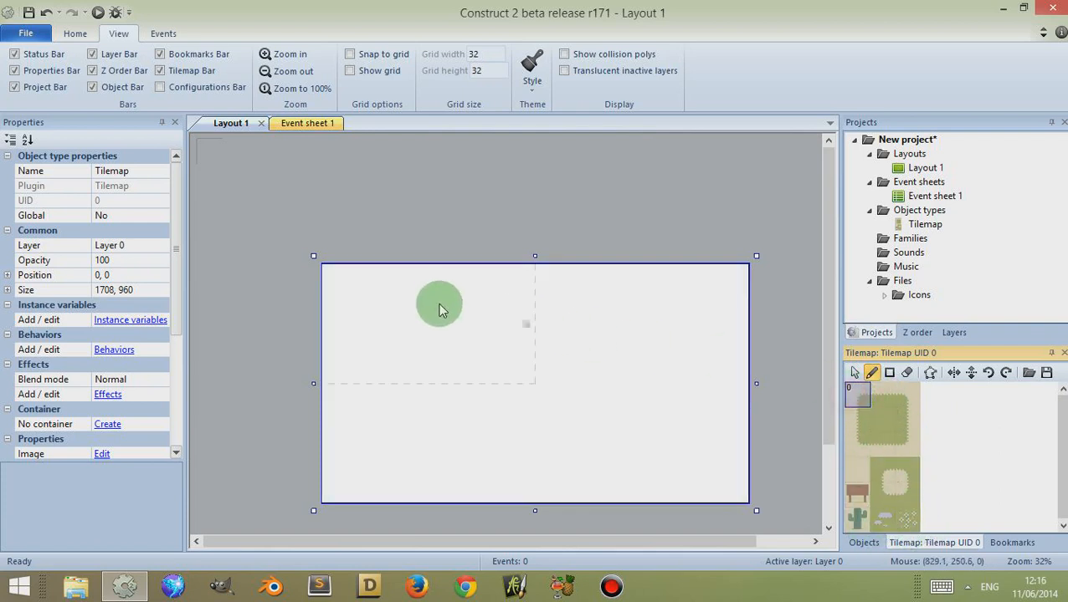
pyautogui.moveTo(438, 304); pyautogui.dragTo(517, 350)
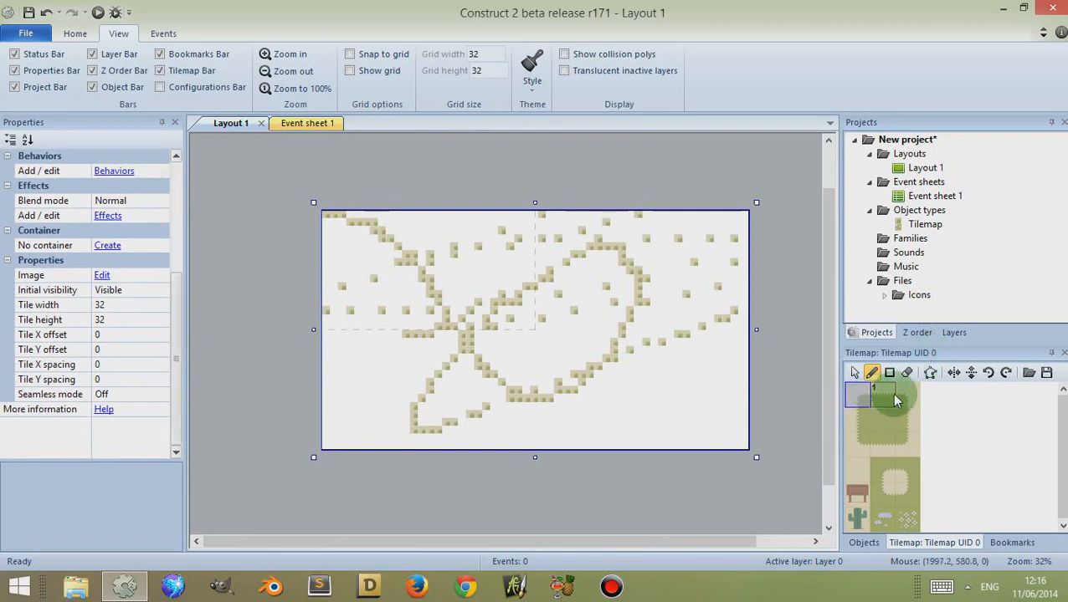
pyautogui.click(857, 395)
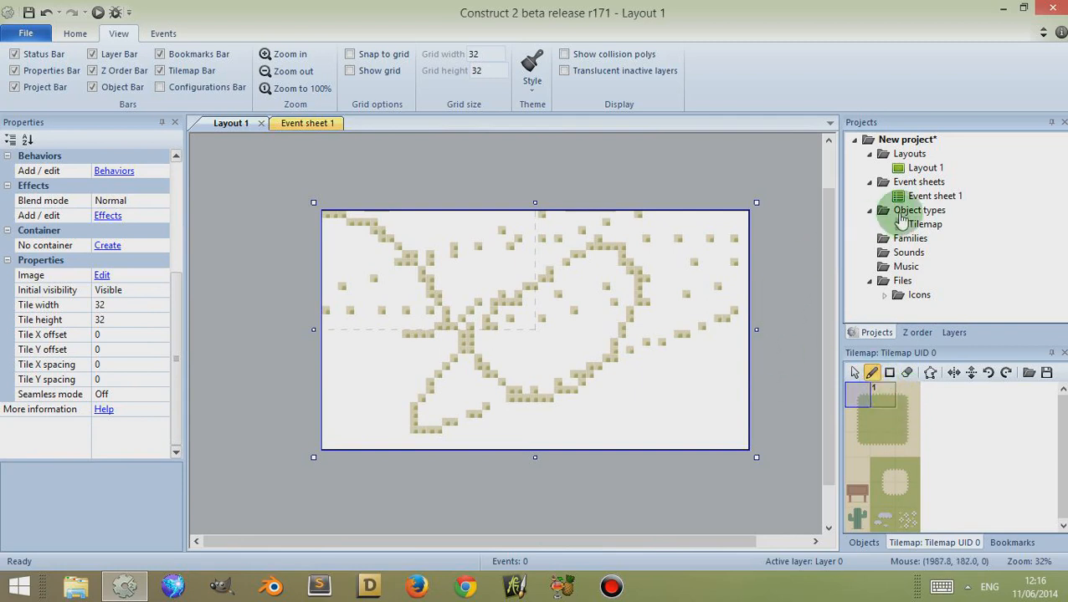
pyautogui.moveTo(854, 372)
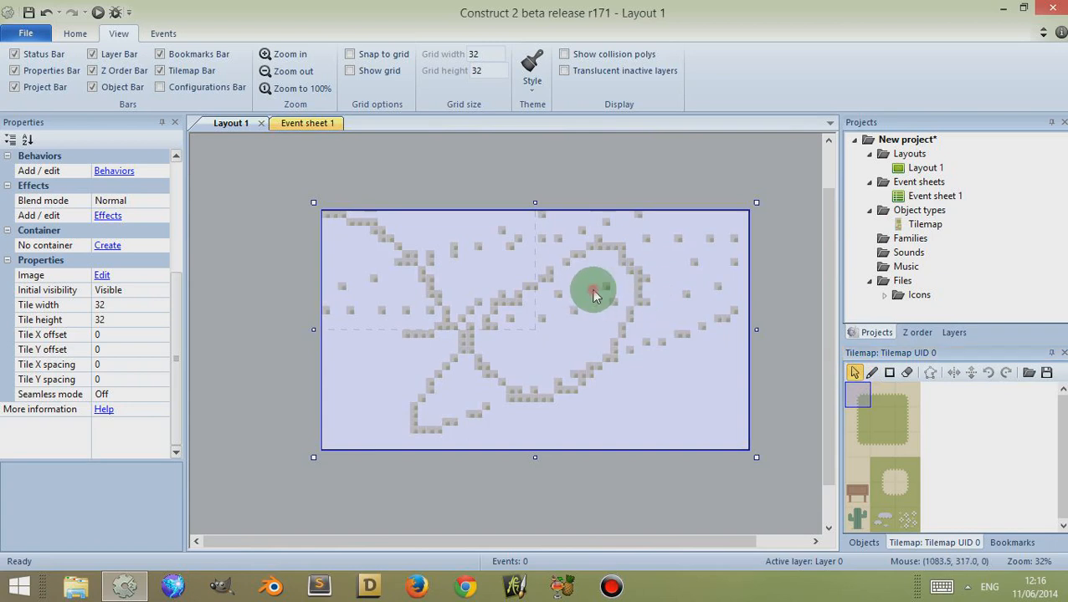
pyautogui.click(924, 224)
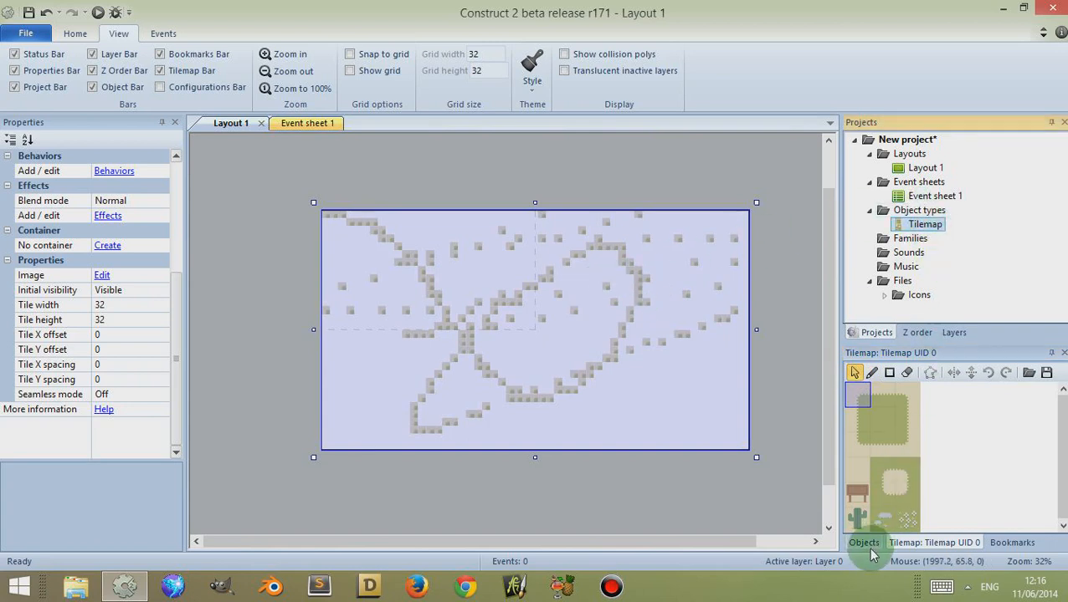
pyautogui.click(863, 542)
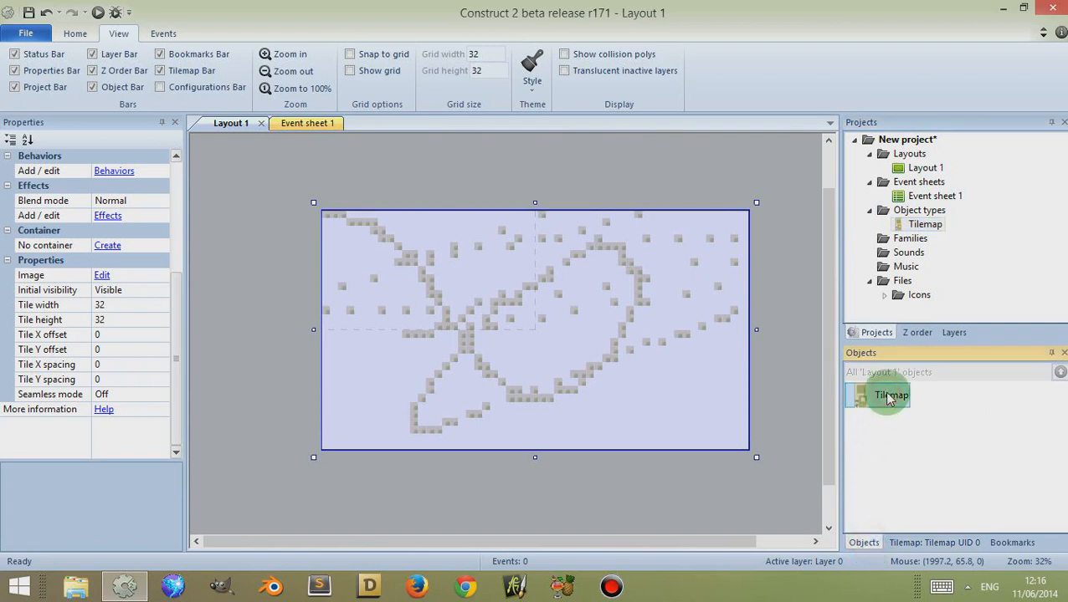
pyautogui.moveTo(330, 375)
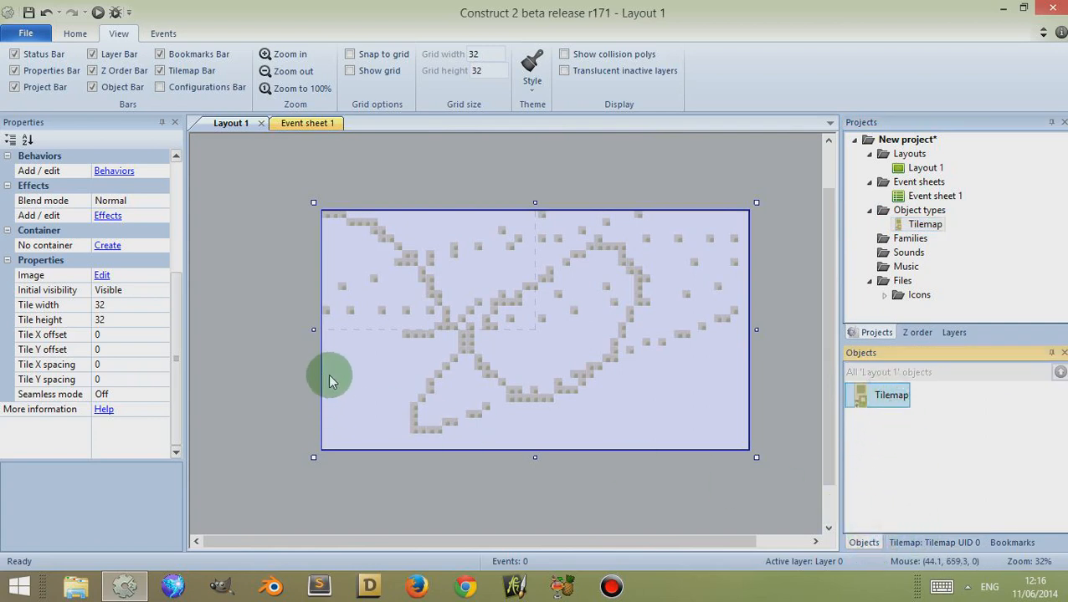
pyautogui.moveTo(114, 314)
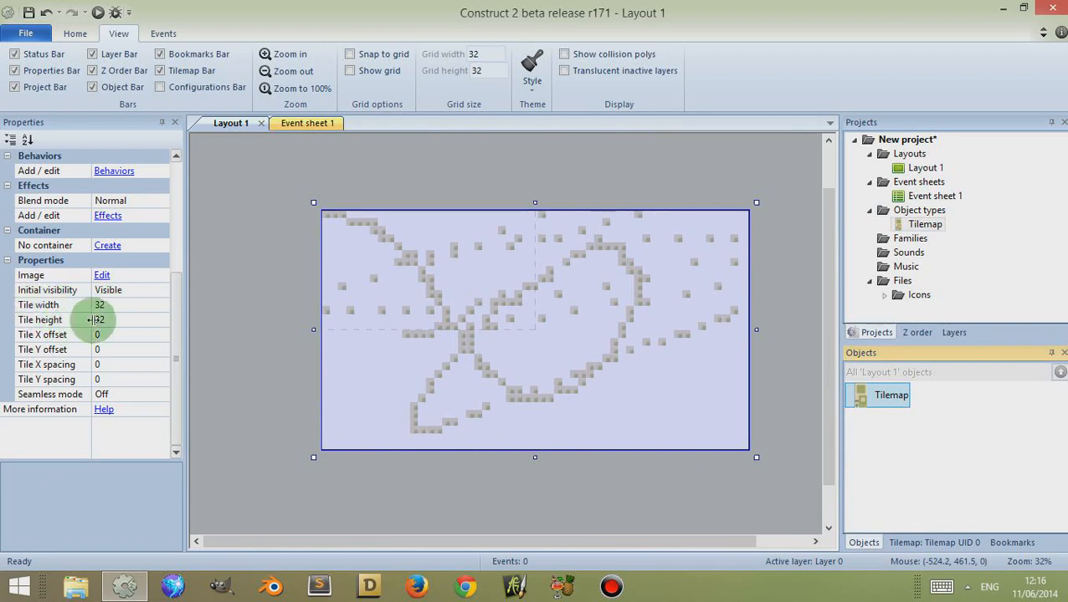
pyautogui.click(934, 542)
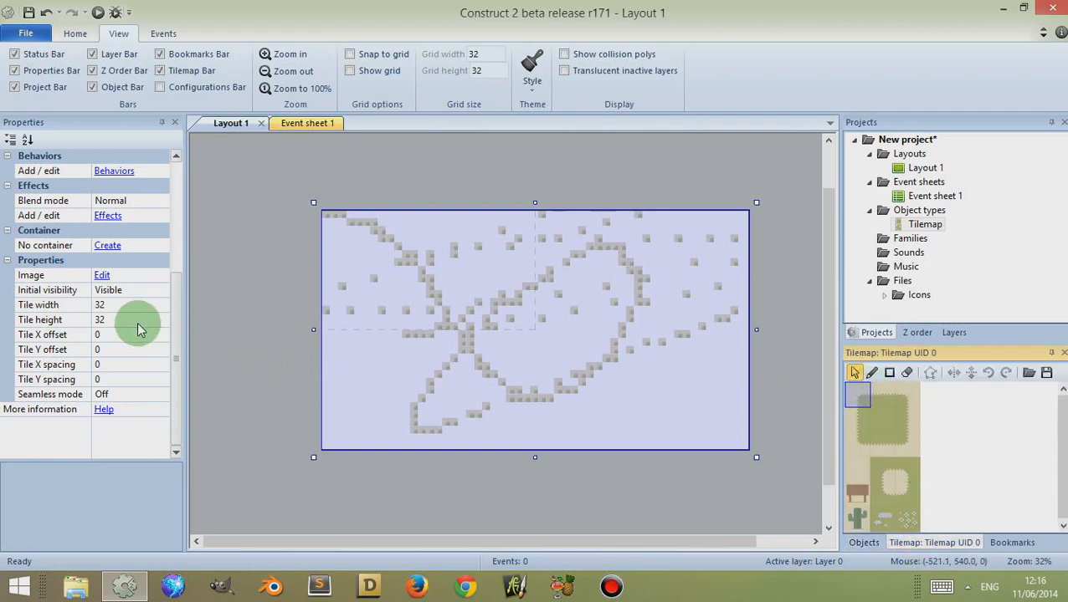
pyautogui.moveTo(81, 310)
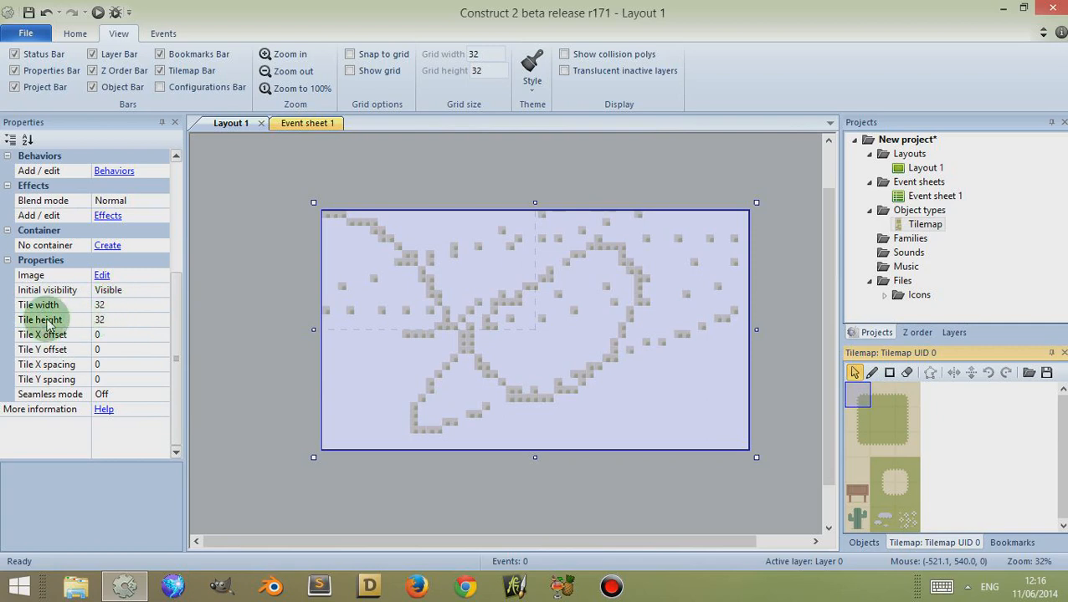
pyautogui.moveTo(114, 326)
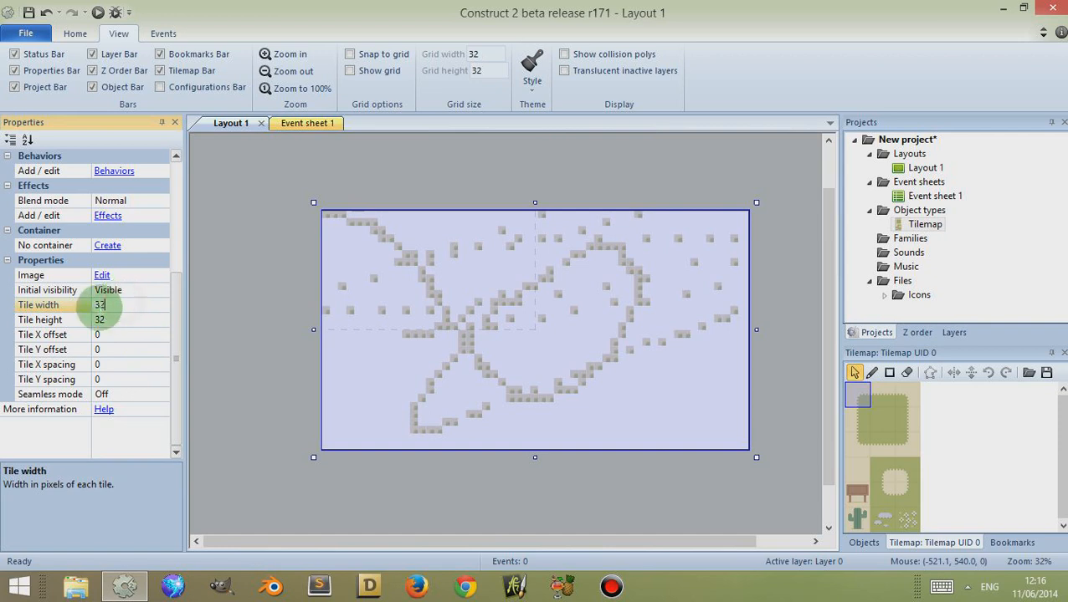
# Set the Tilemap's tile size to 16 by 16 pixels
pyautogui.write('16')
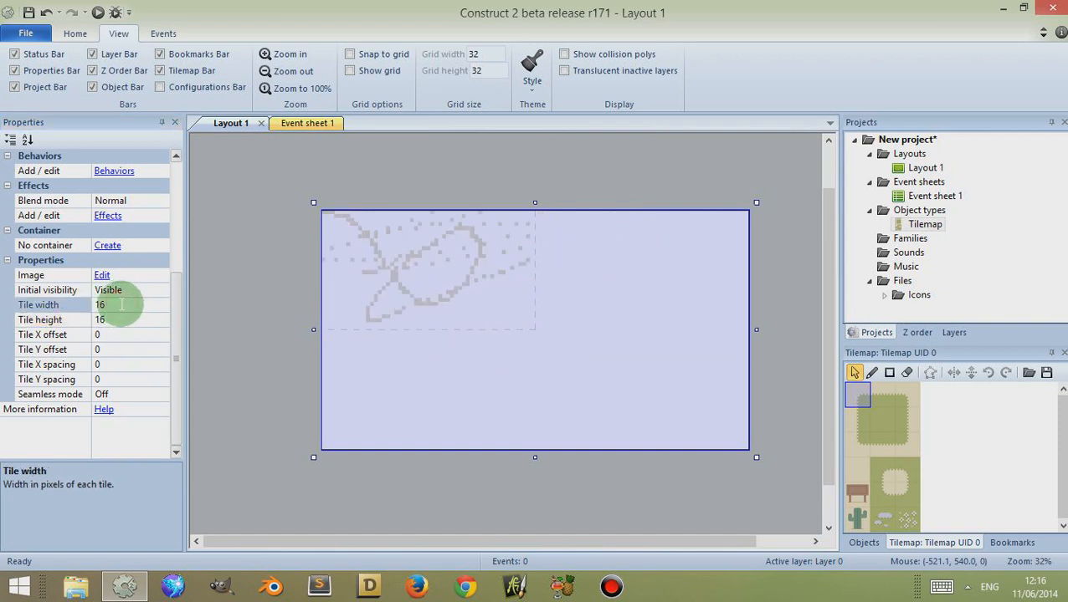
pyautogui.moveTo(192, 295)
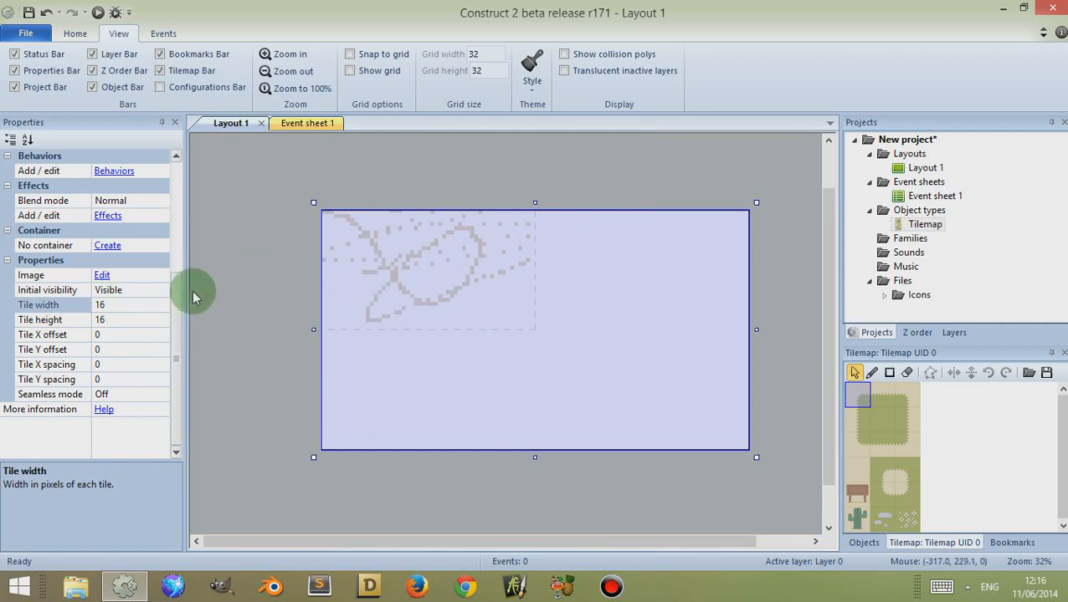
pyautogui.moveTo(744, 435)
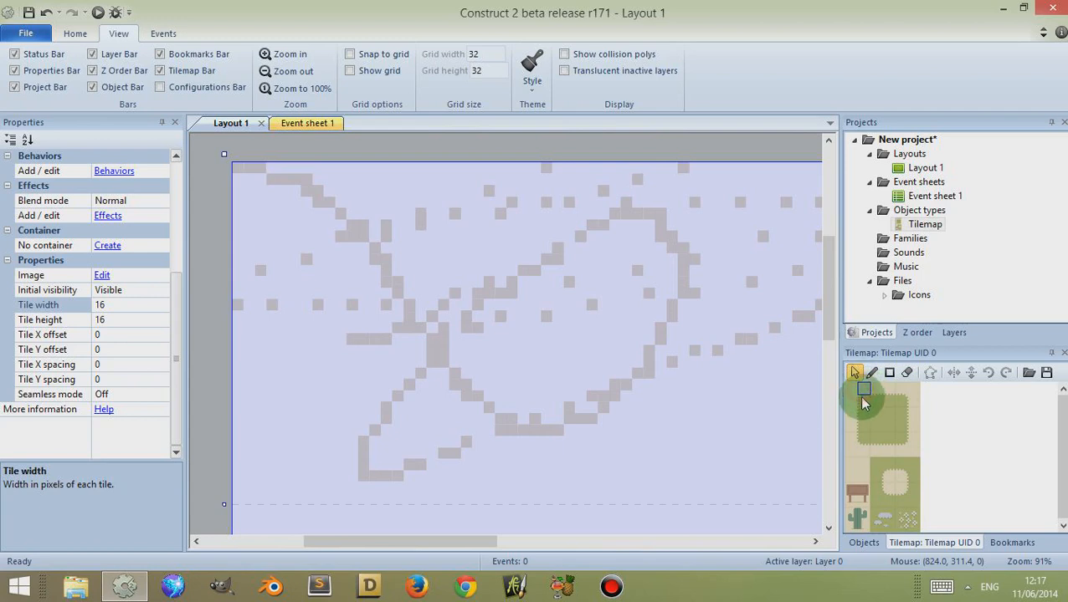
# Paint a heart-shaped loop of brown tiles in the middle of the scribbled pattern
pyautogui.click(890, 401)
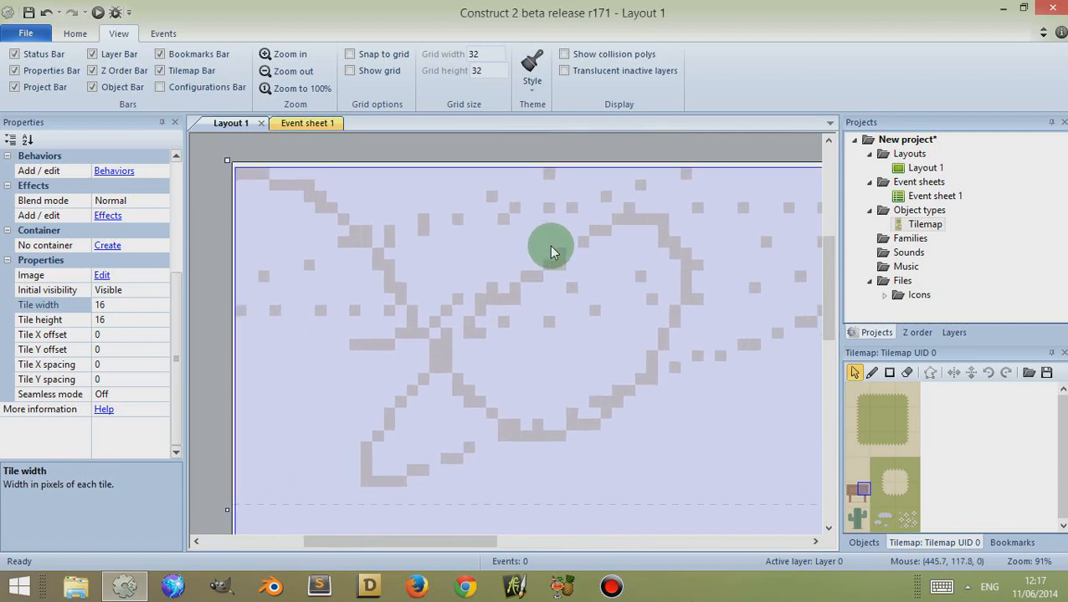
pyautogui.moveTo(551, 247); pyautogui.dragTo(576, 293)
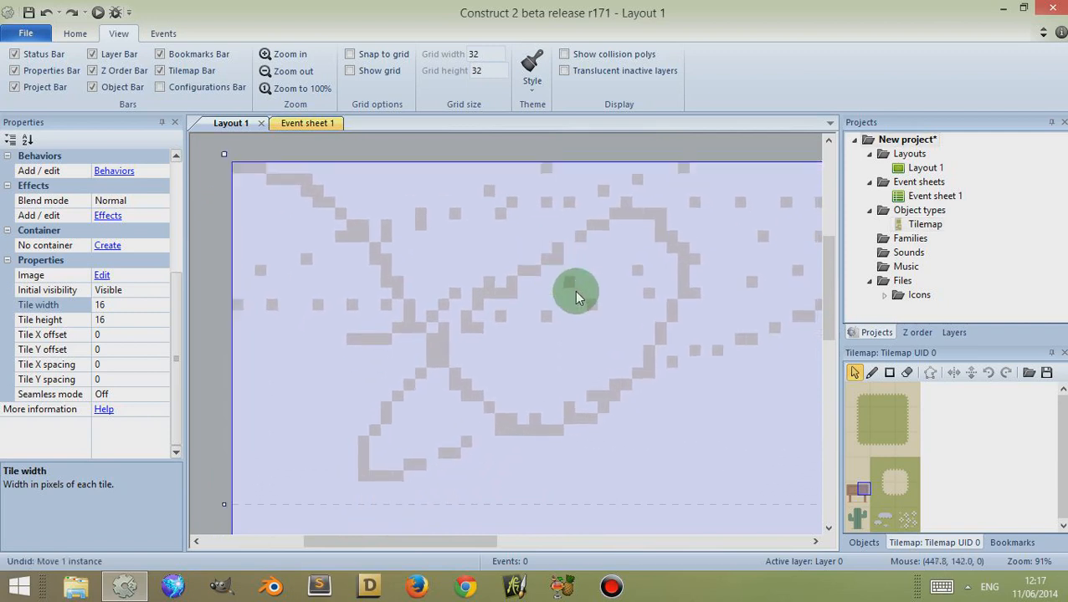
pyautogui.click(870, 373)
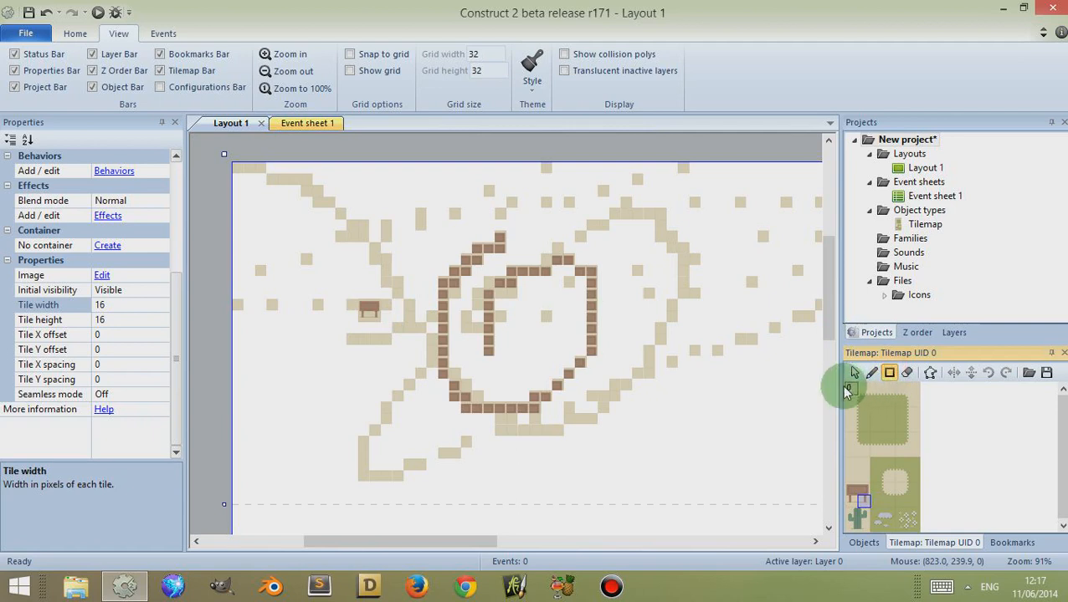
# Erase the brown loop and most scattered tiles, keeping a few tiles and the lower curve
pyautogui.click(882, 418)
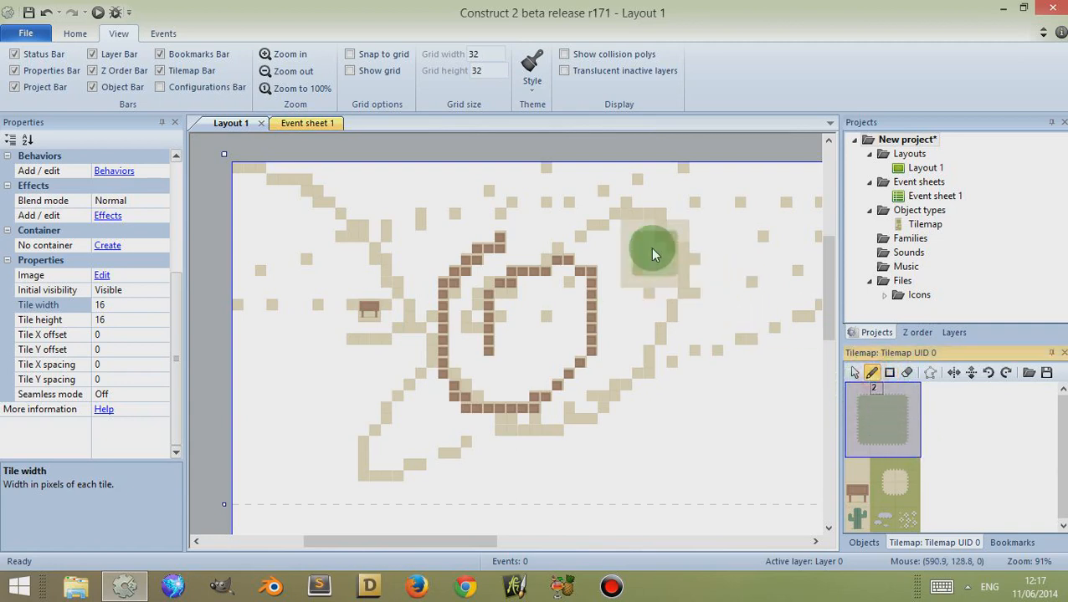
pyautogui.moveTo(653, 254); pyautogui.dragTo(686, 402)
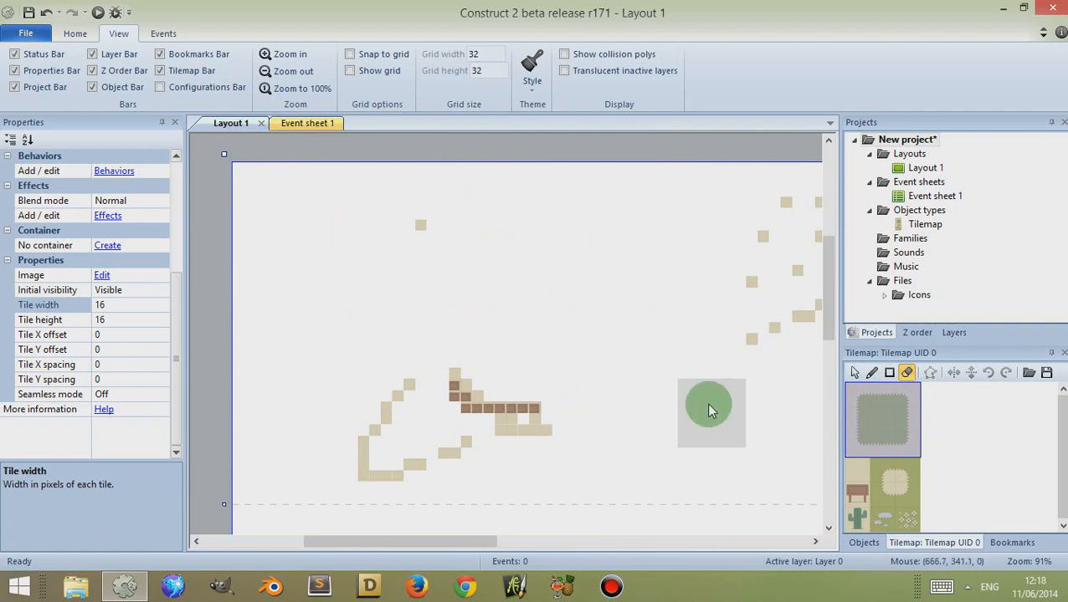
pyautogui.moveTo(709, 410)
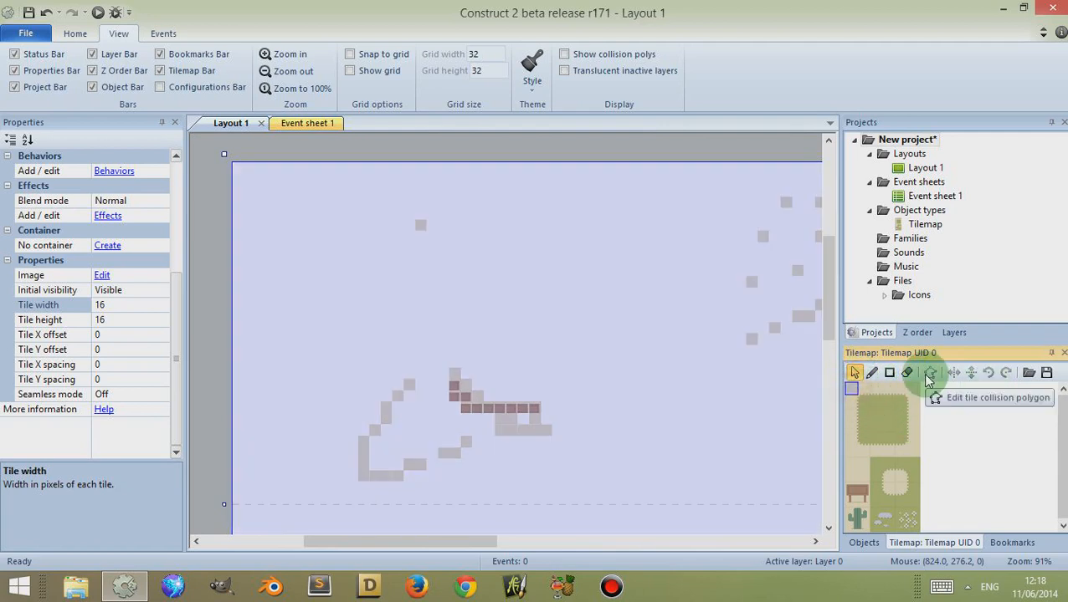
# Reshape tile 0's collision polygon by pulling its corner points inward
pyautogui.click(930, 372)
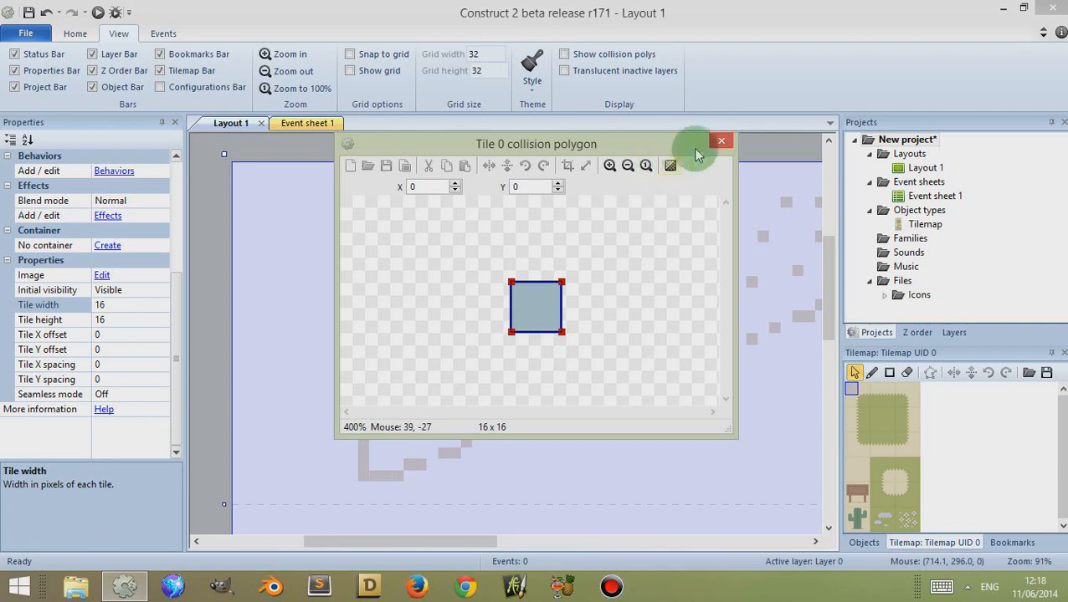
pyautogui.click(721, 141)
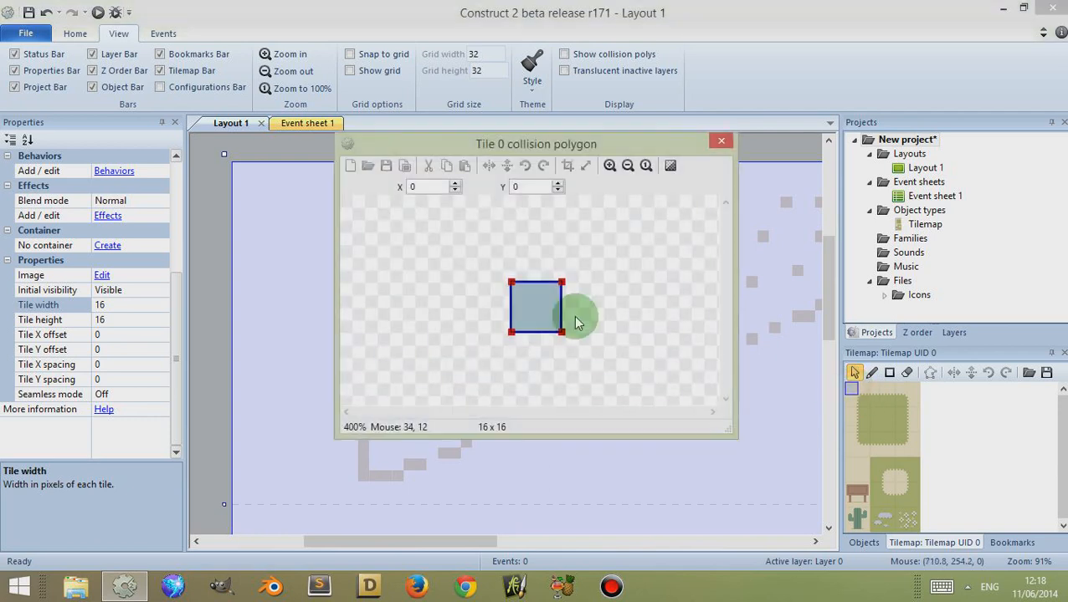
pyautogui.moveTo(562, 308); pyautogui.dragTo(535, 326)
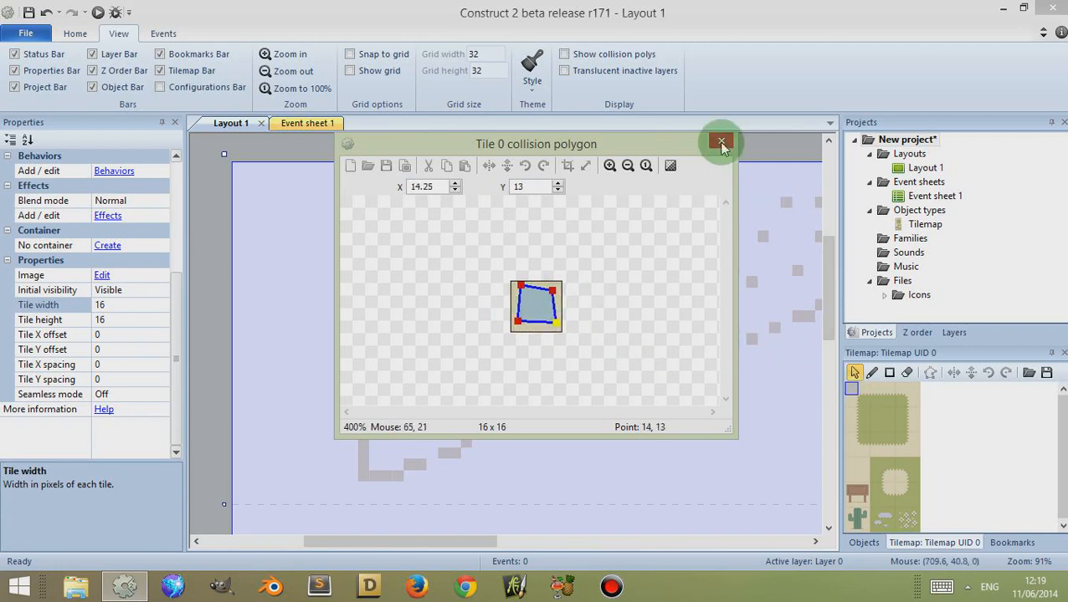
pyautogui.click(721, 141)
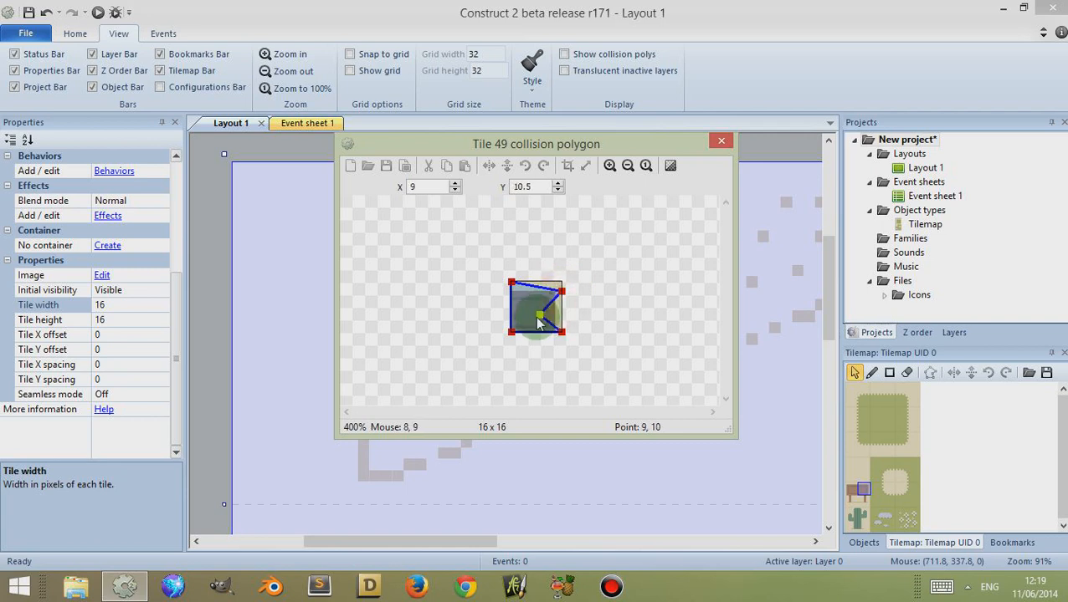
# Move a collision point on tile 49 and finish editing its polygon
pyautogui.moveTo(537, 324); pyautogui.dragTo(518, 308)
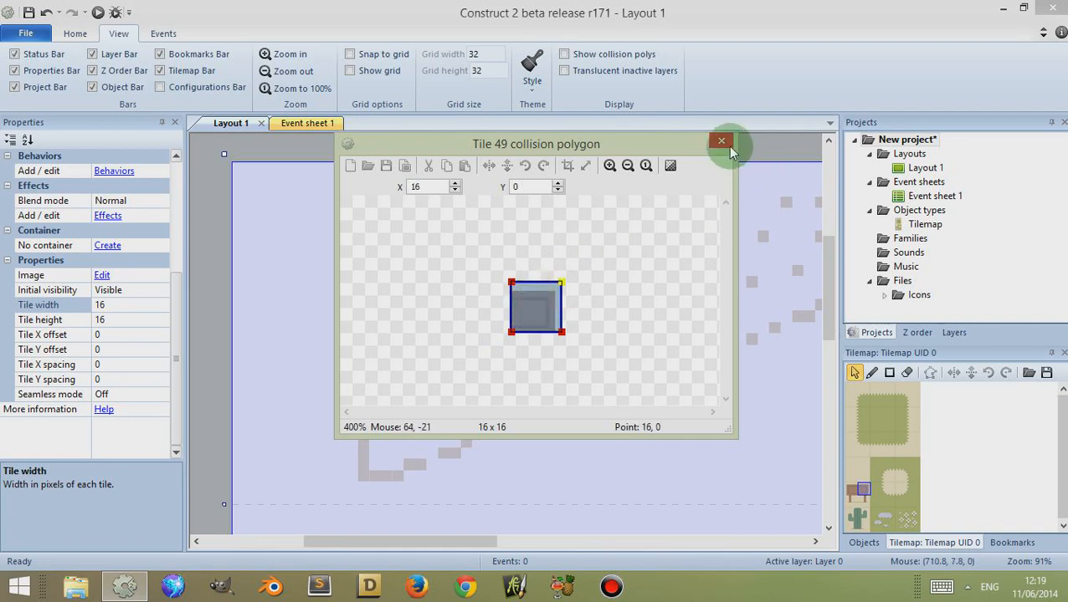
pyautogui.click(722, 140)
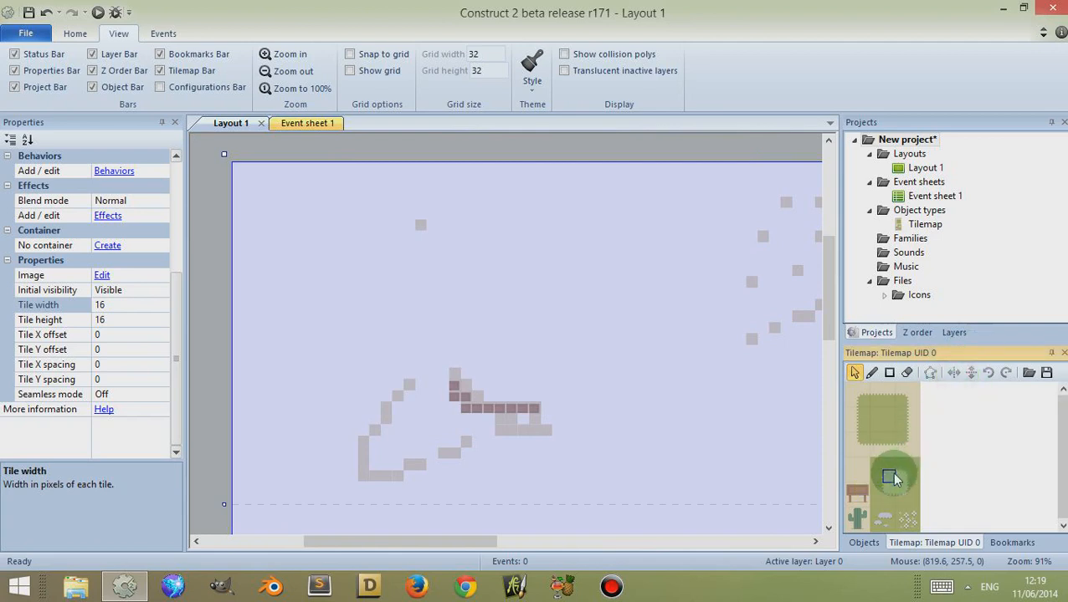
pyautogui.moveTo(972, 372)
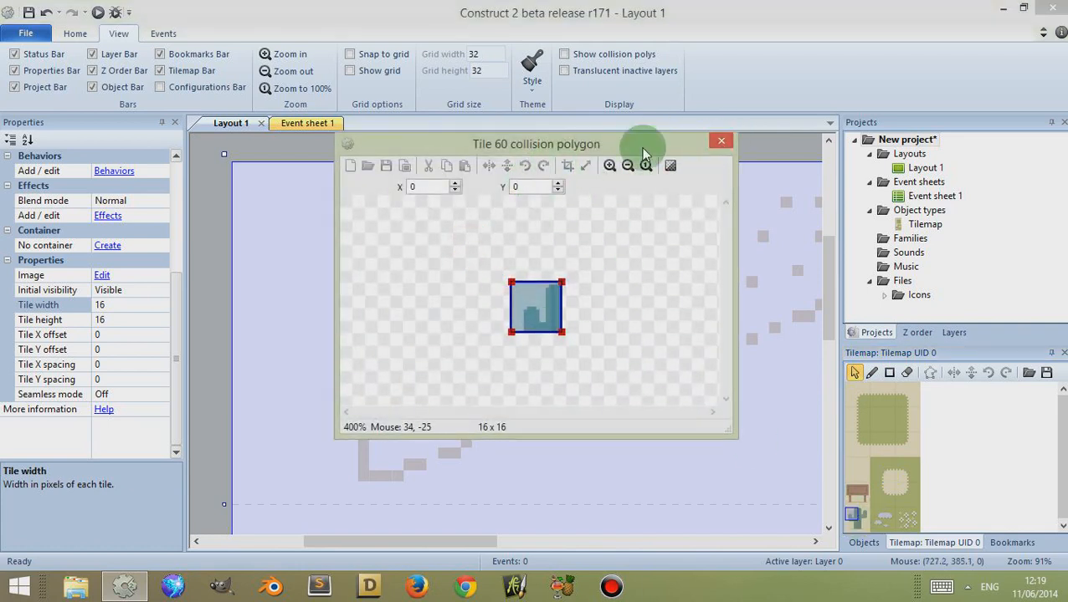
pyautogui.click(721, 140)
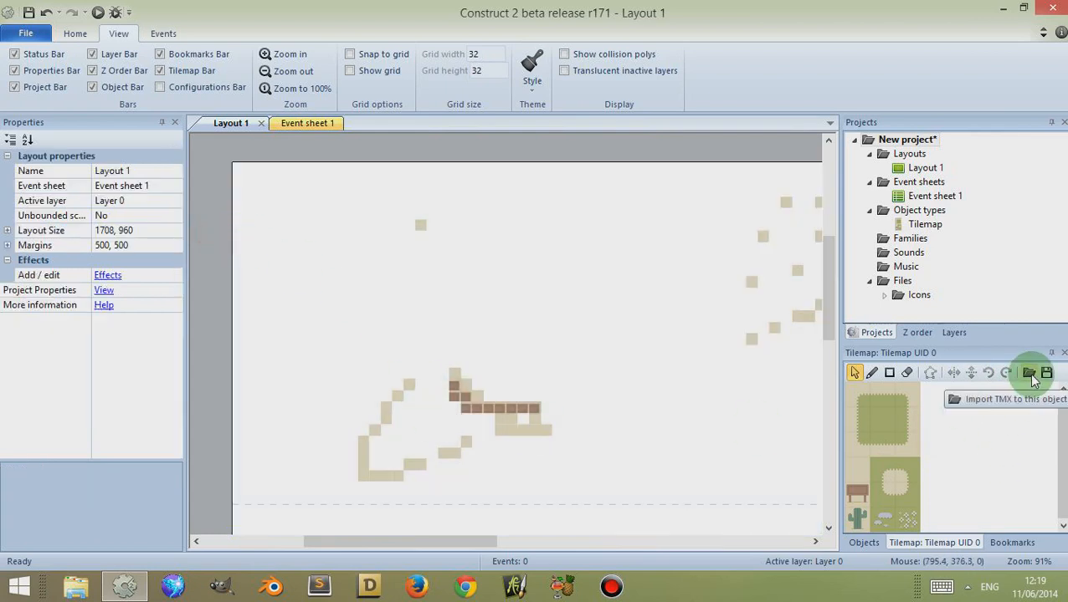
pyautogui.moveTo(1044, 371)
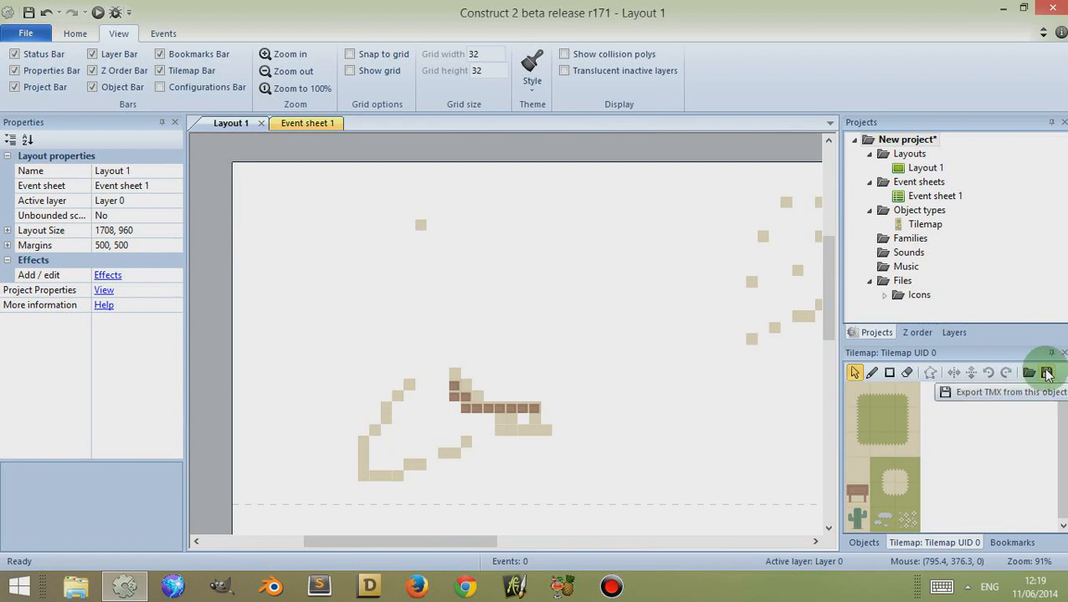
pyautogui.moveTo(1024, 393)
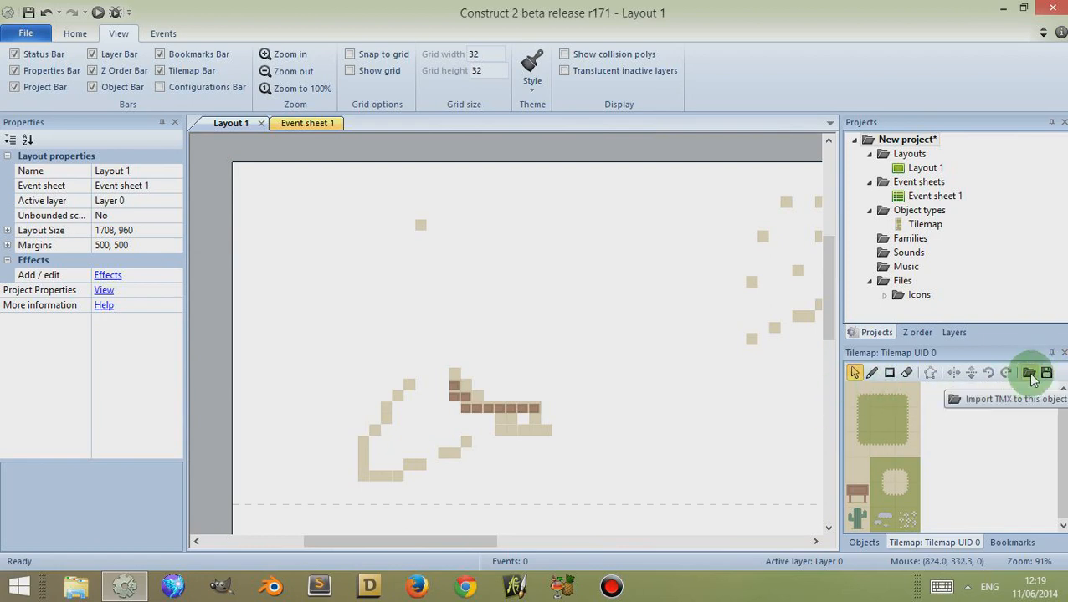
pyautogui.moveTo(945, 511)
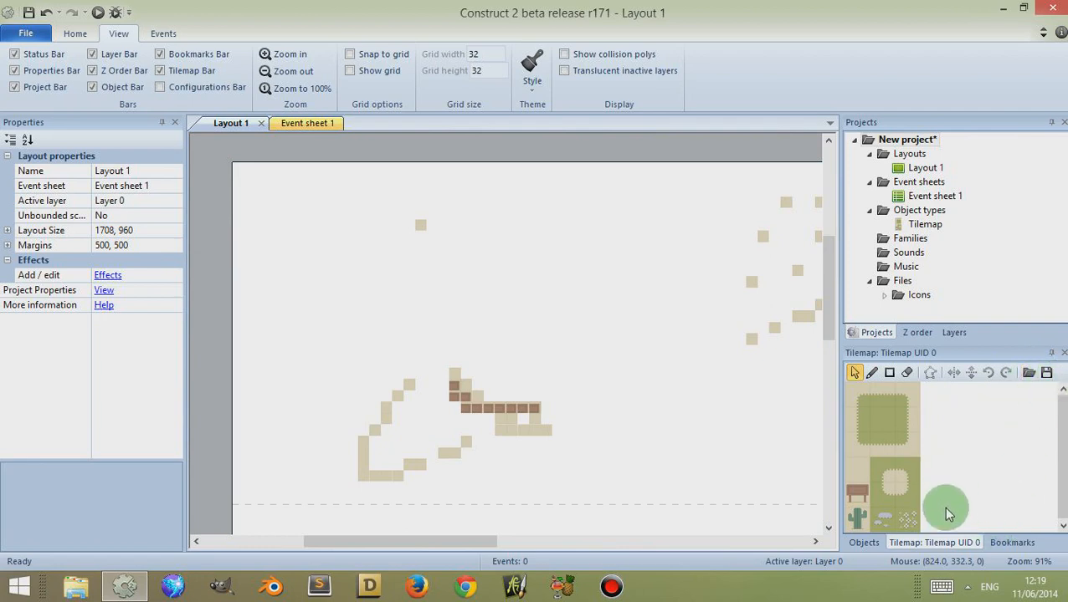
pyautogui.moveTo(954, 537)
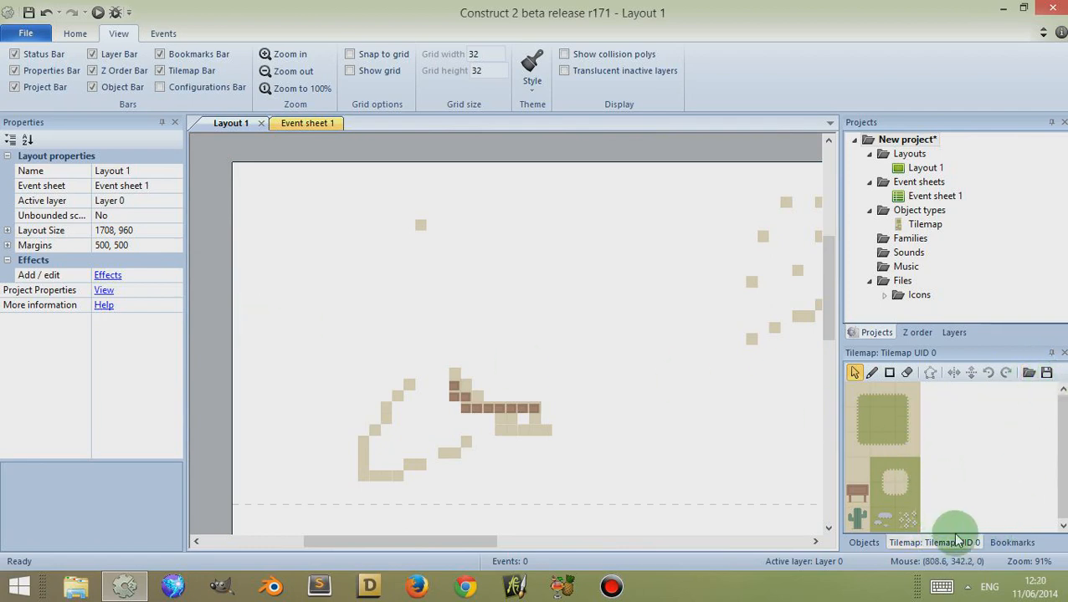
pyautogui.moveTo(624, 325)
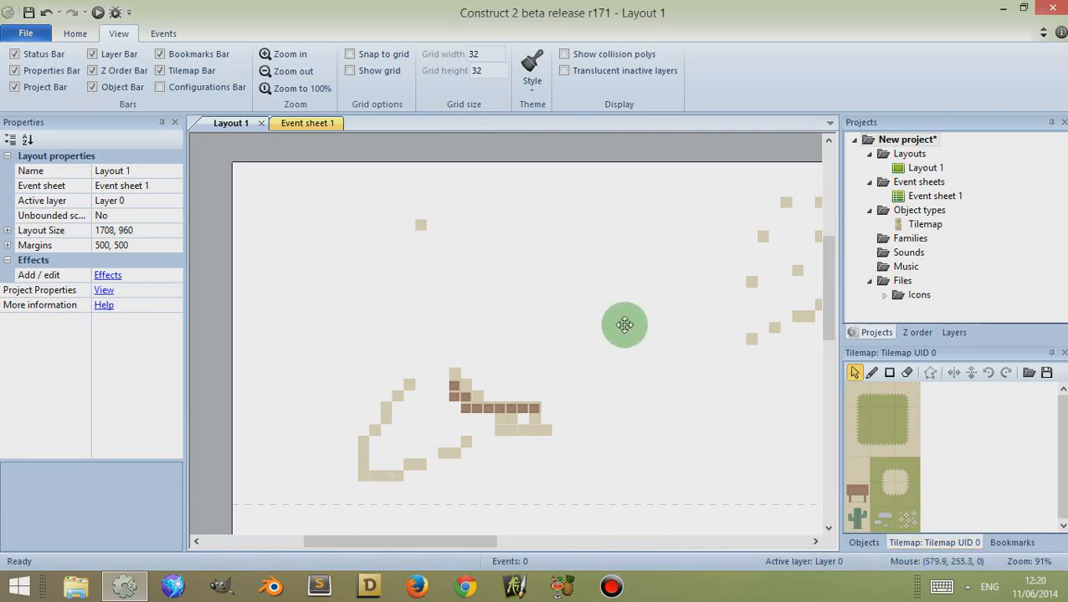
# Insert a new Tilemap2 object covering Layout 1, keep the default tile image, and select it
pyautogui.click(625, 325)
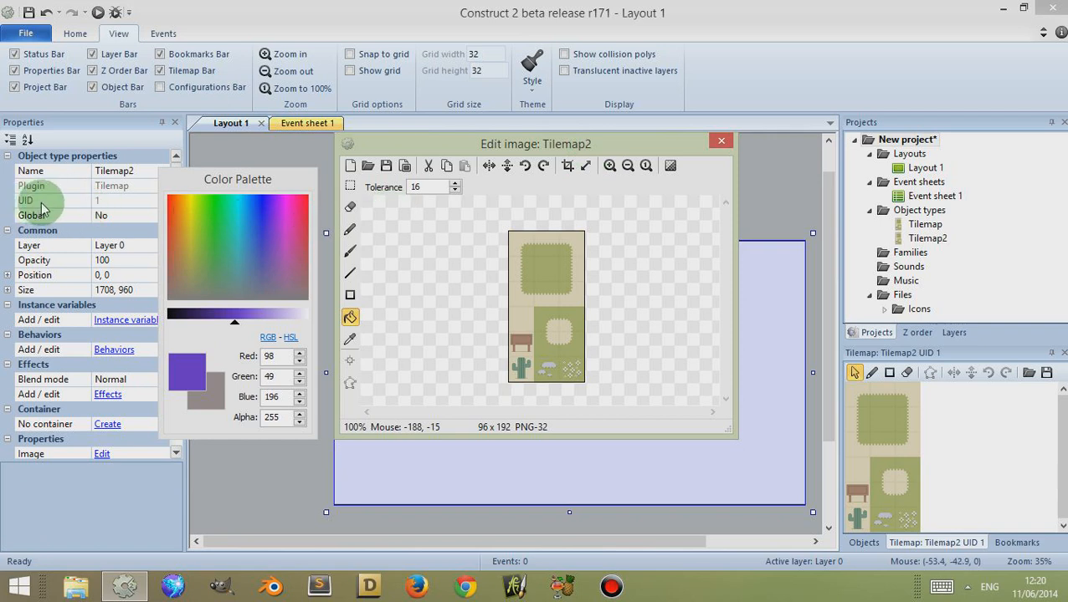
pyautogui.moveTo(653, 142)
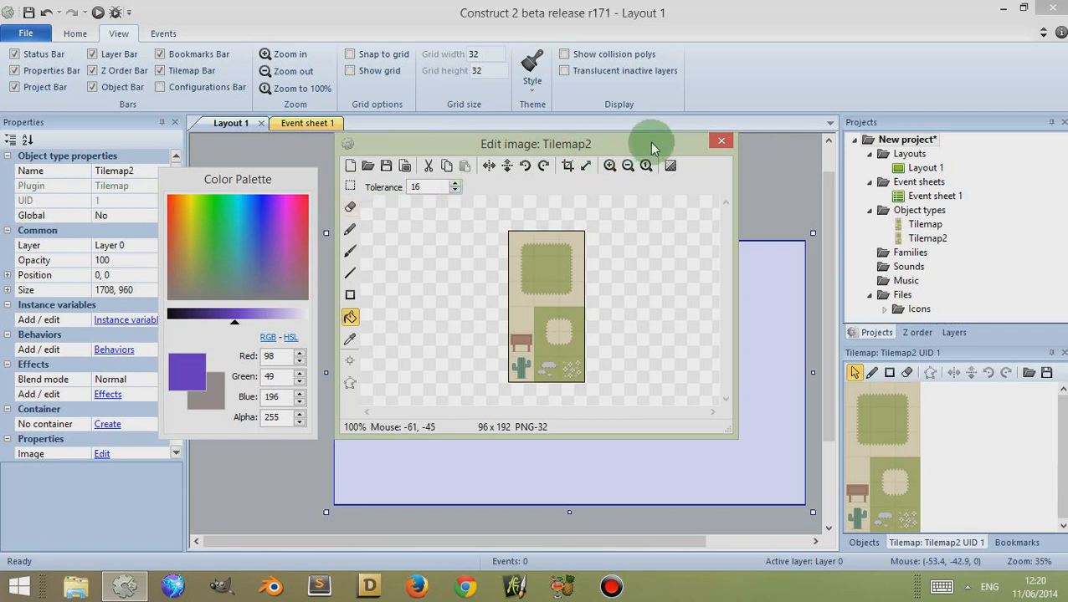
pyautogui.click(721, 141)
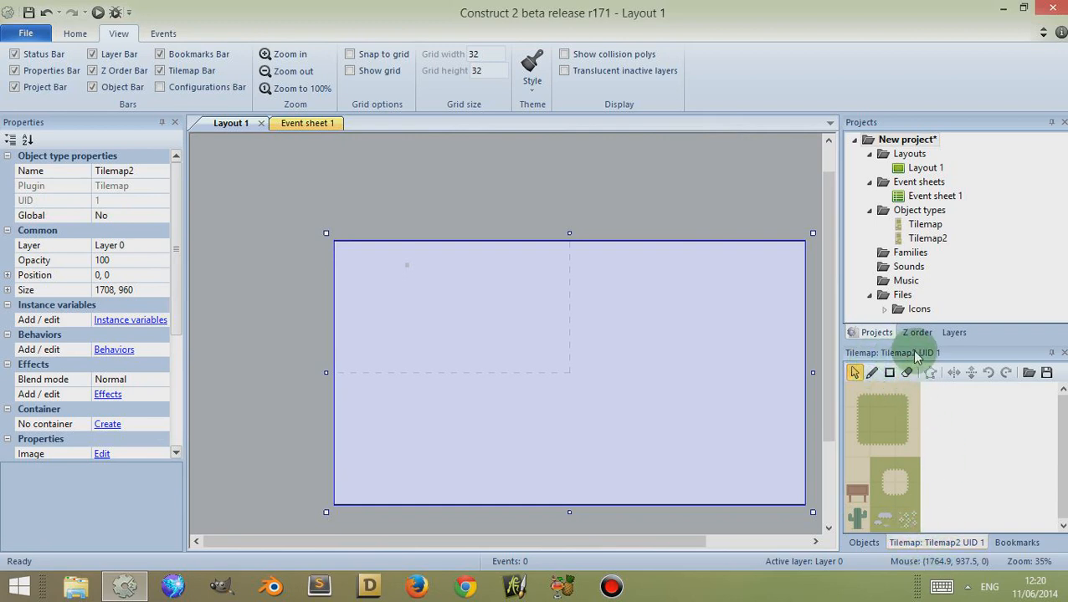
pyautogui.click(515, 352)
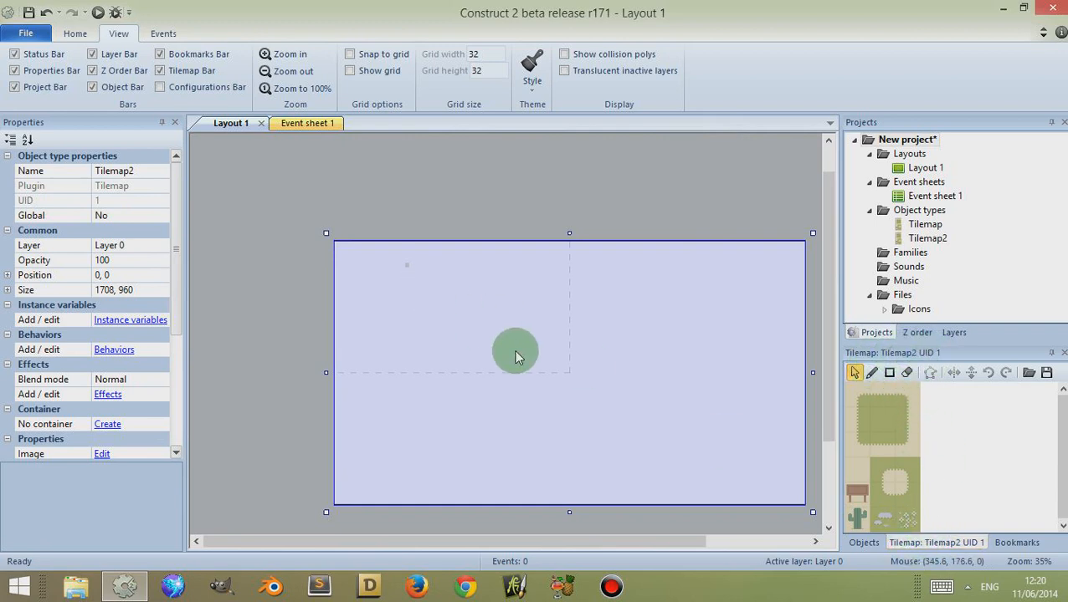